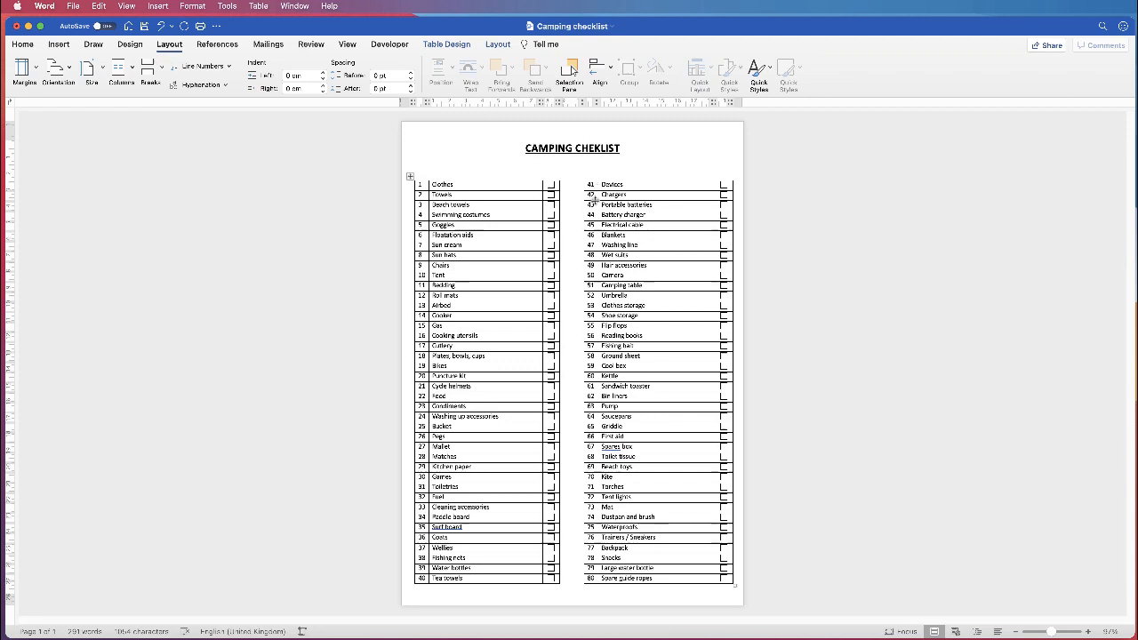
{"action": "mouse_move", "coordinate": [601, 172]}
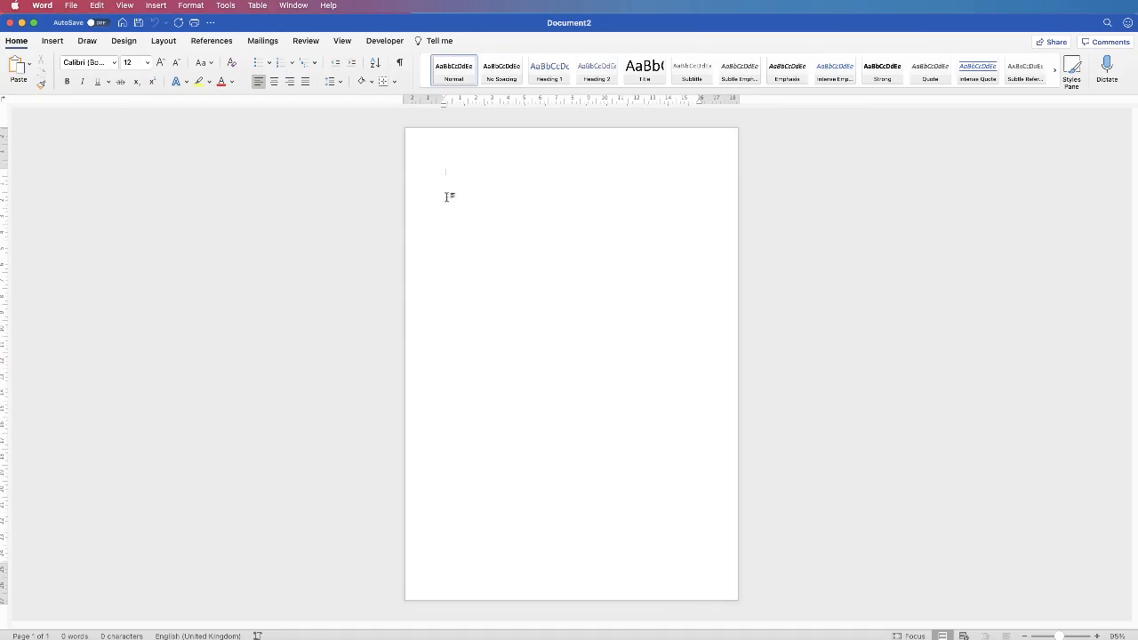
{"action": "mouse_move", "coordinate": [450, 325]}
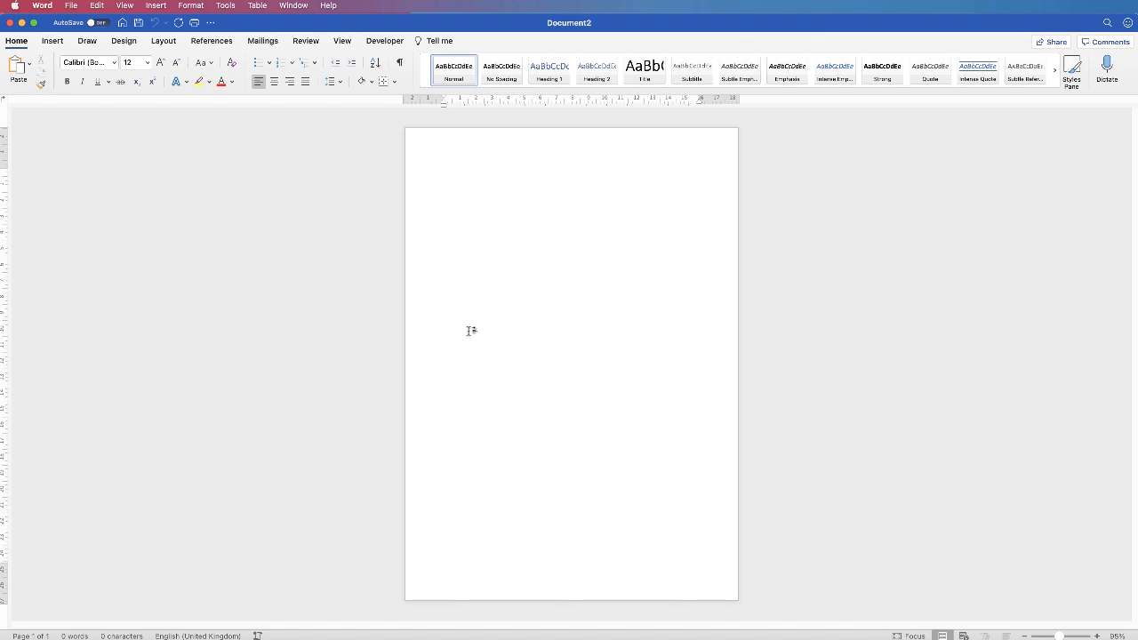
Set the blank document's left and right margins to 1 cm through Custom Margins
{"action": "left_click", "coordinate": [446, 172]}
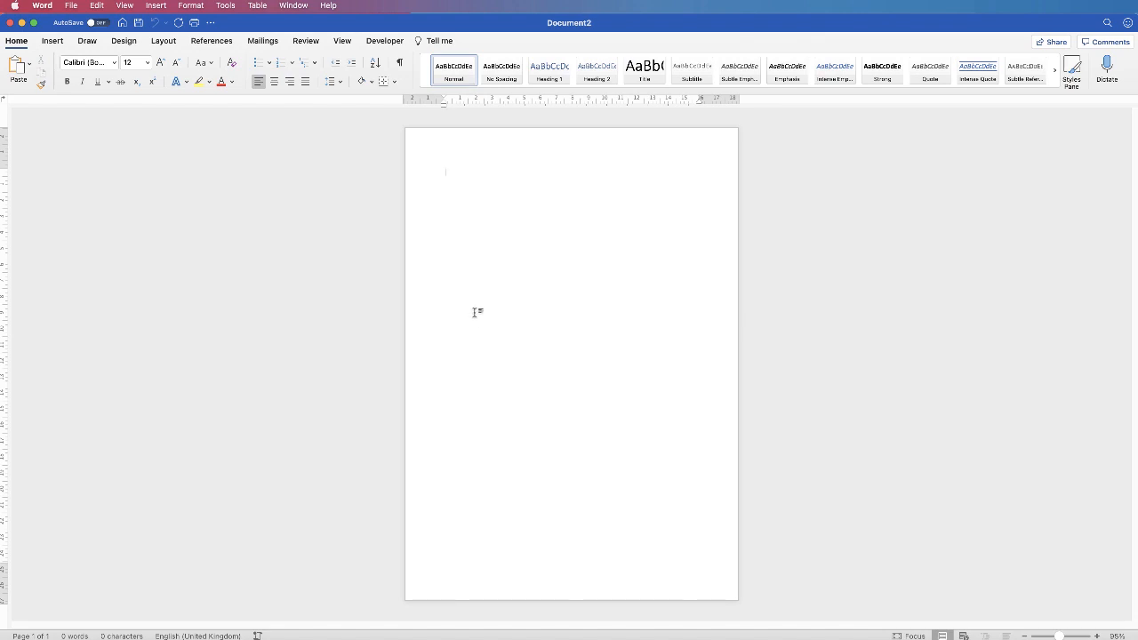
{"action": "mouse_move", "coordinate": [458, 219]}
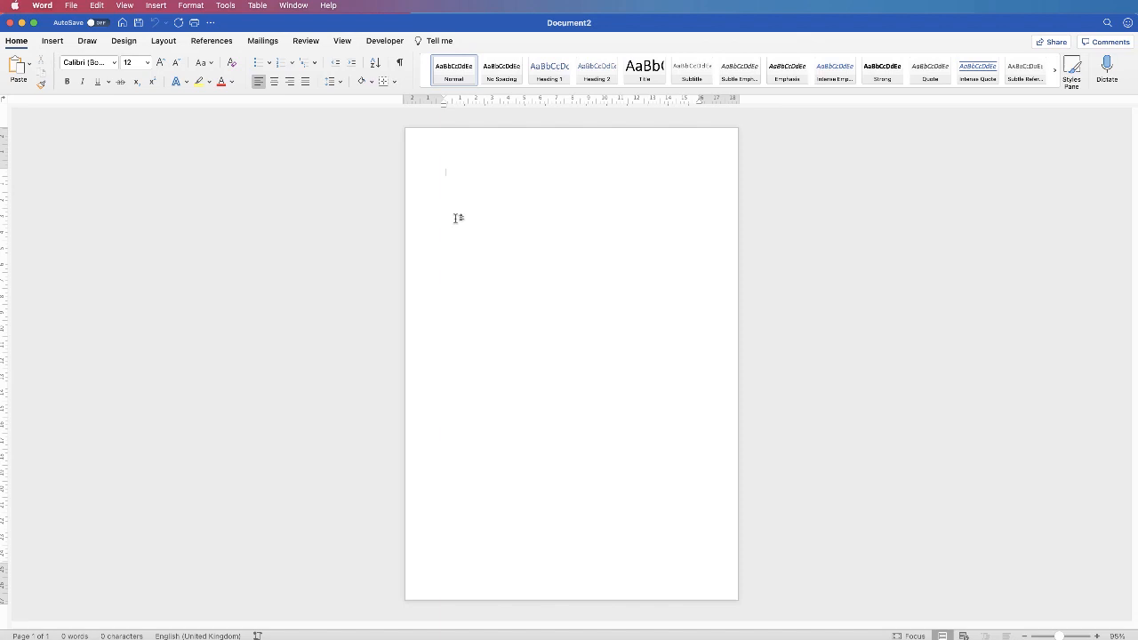
{"action": "mouse_move", "coordinate": [462, 223]}
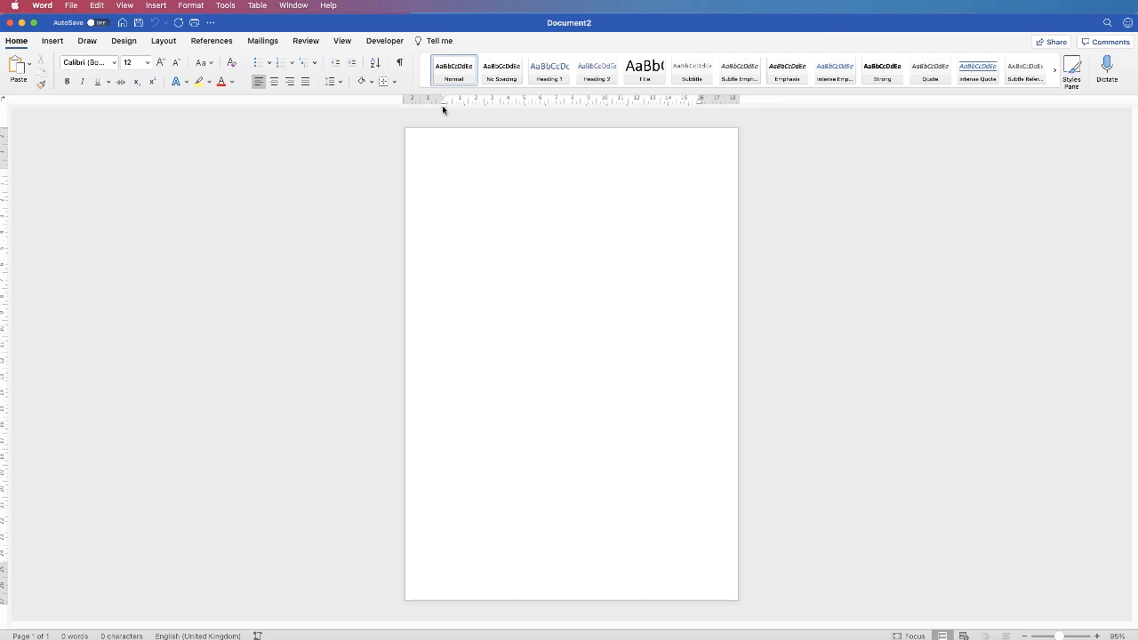
{"action": "mouse_move", "coordinate": [414, 176]}
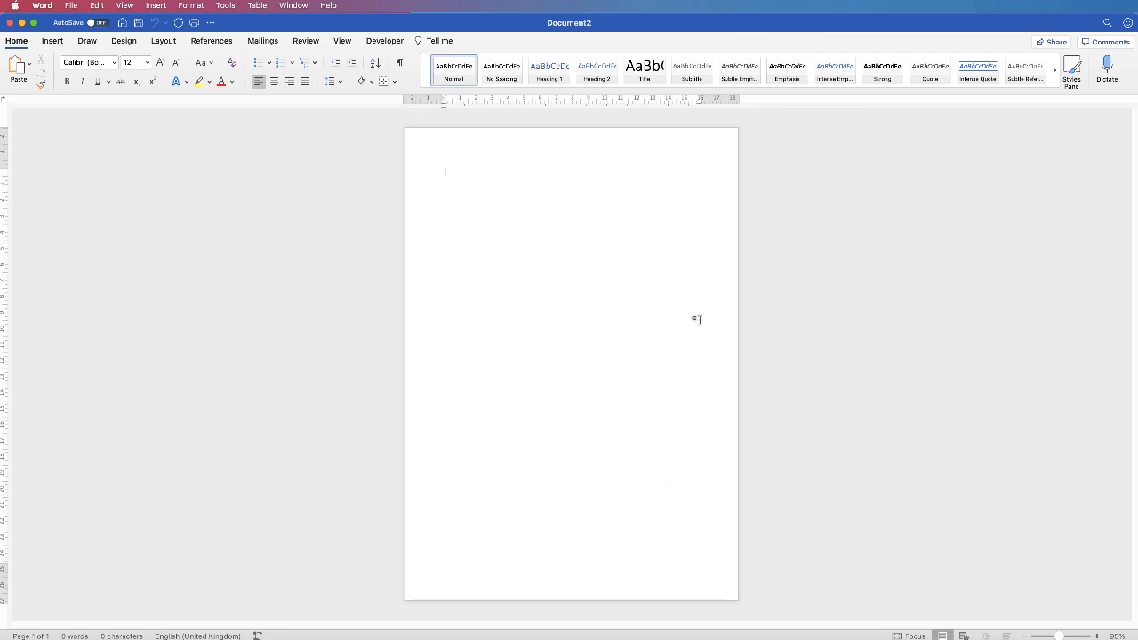
{"action": "mouse_move", "coordinate": [450, 365]}
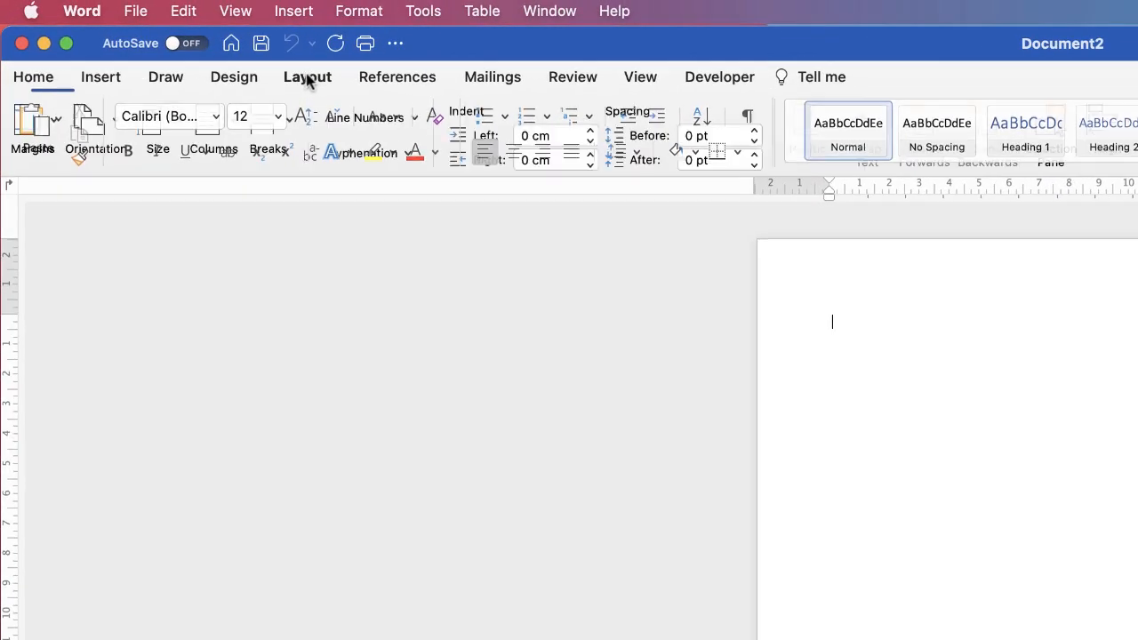
{"action": "left_click", "coordinate": [306, 76]}
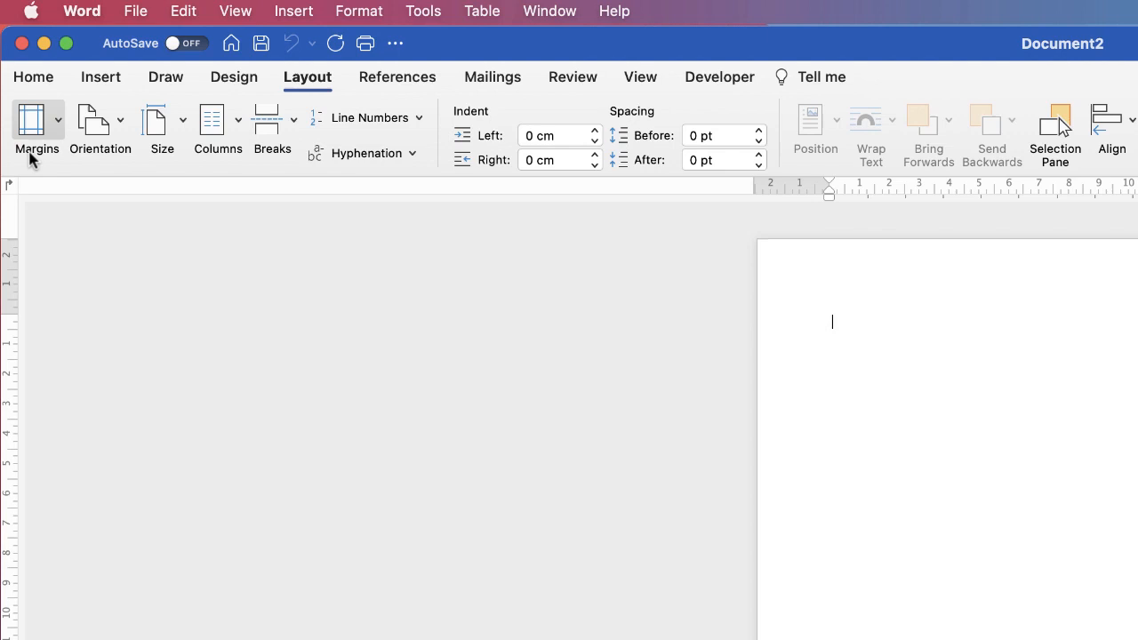
{"action": "left_click", "coordinate": [36, 128]}
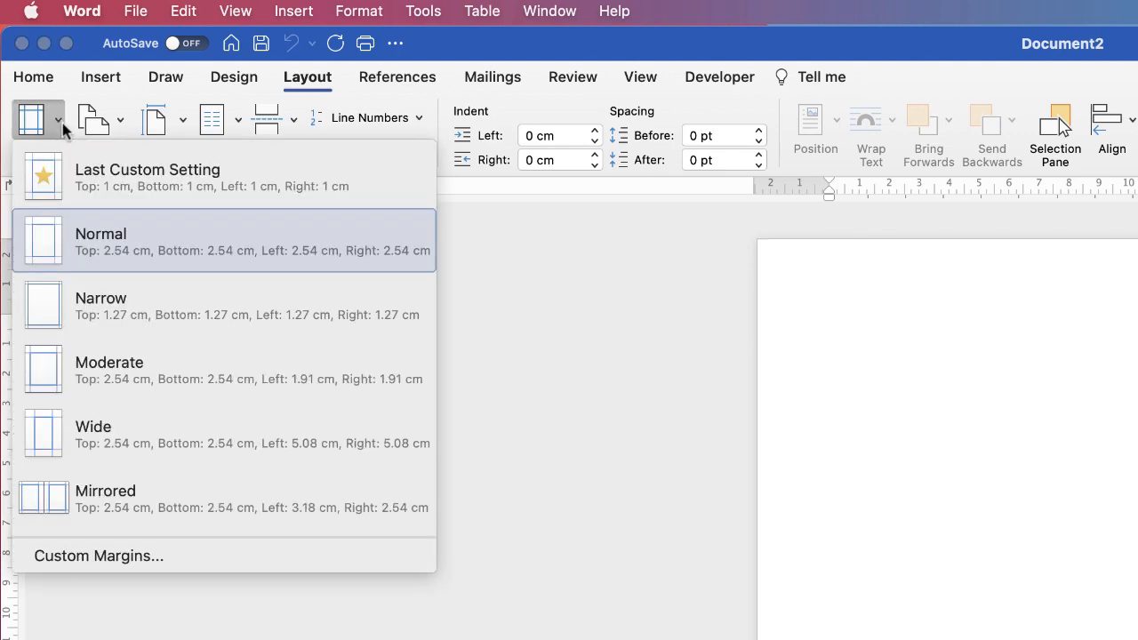
{"action": "mouse_move", "coordinate": [95, 314]}
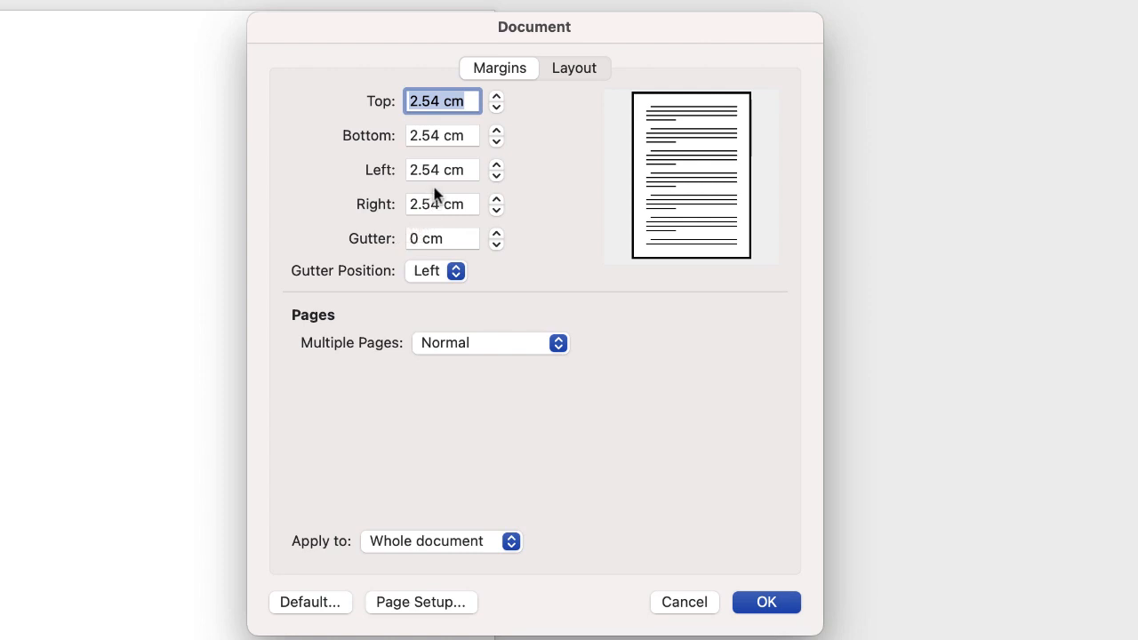
{"action": "mouse_move", "coordinate": [374, 211]}
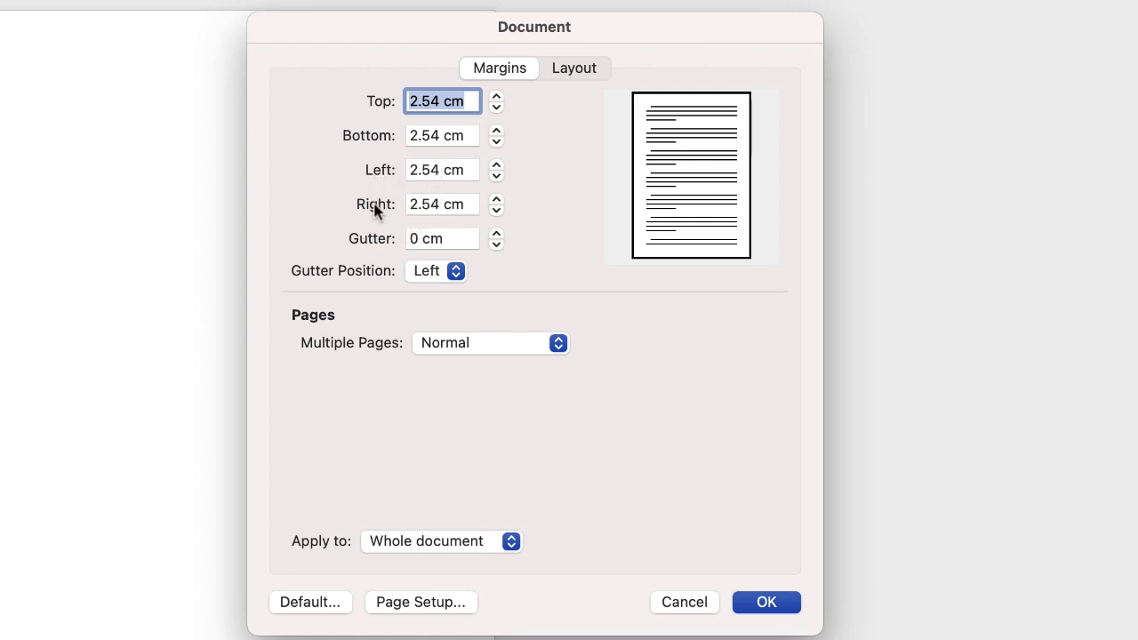
{"action": "left_click", "coordinate": [442, 170]}
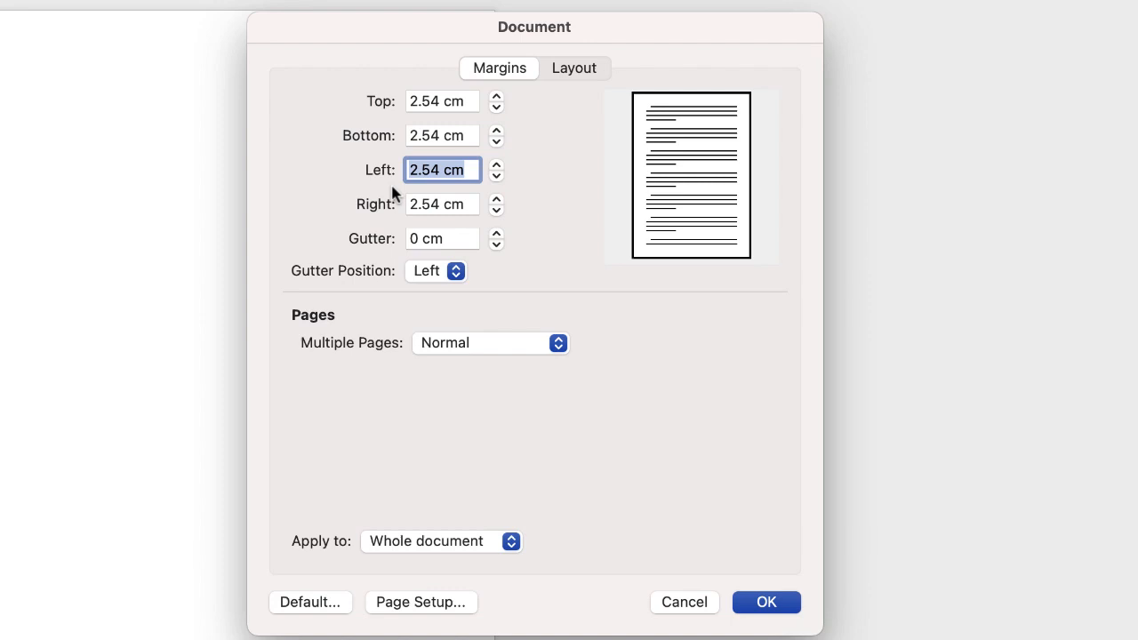
{"action": "type", "text": "1"}
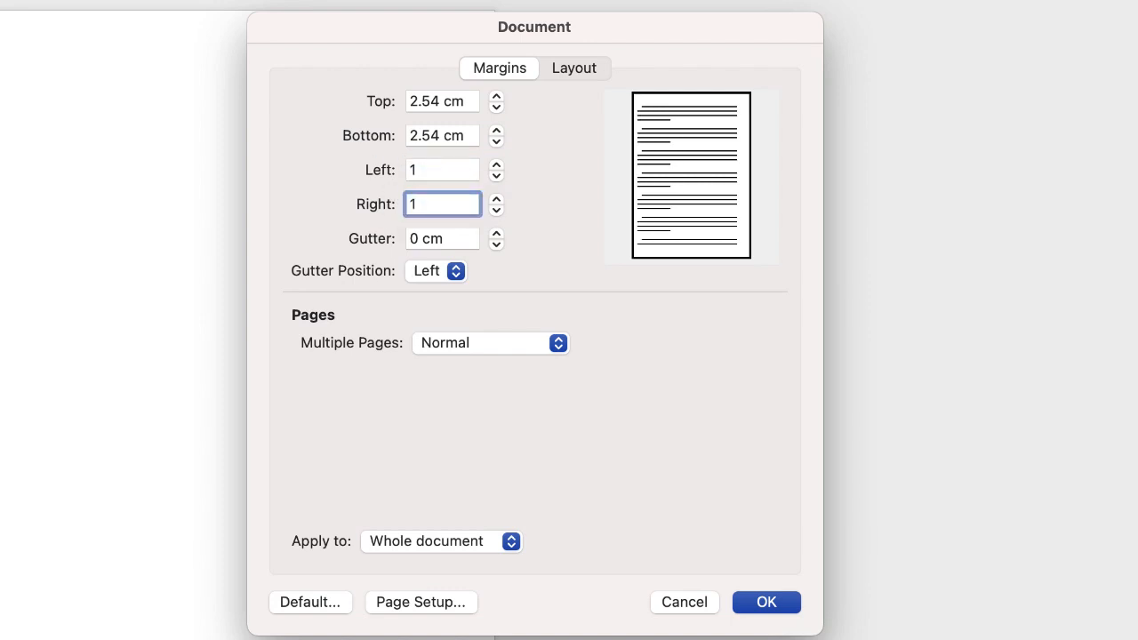
{"action": "left_click", "coordinate": [765, 602]}
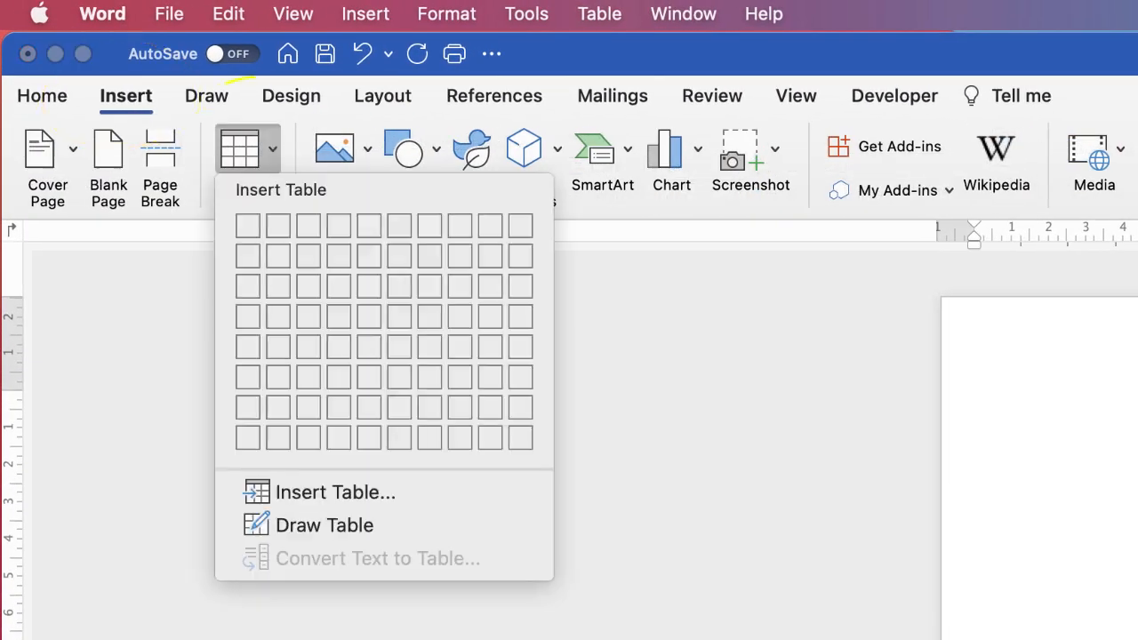
{"action": "mouse_move", "coordinate": [335, 493]}
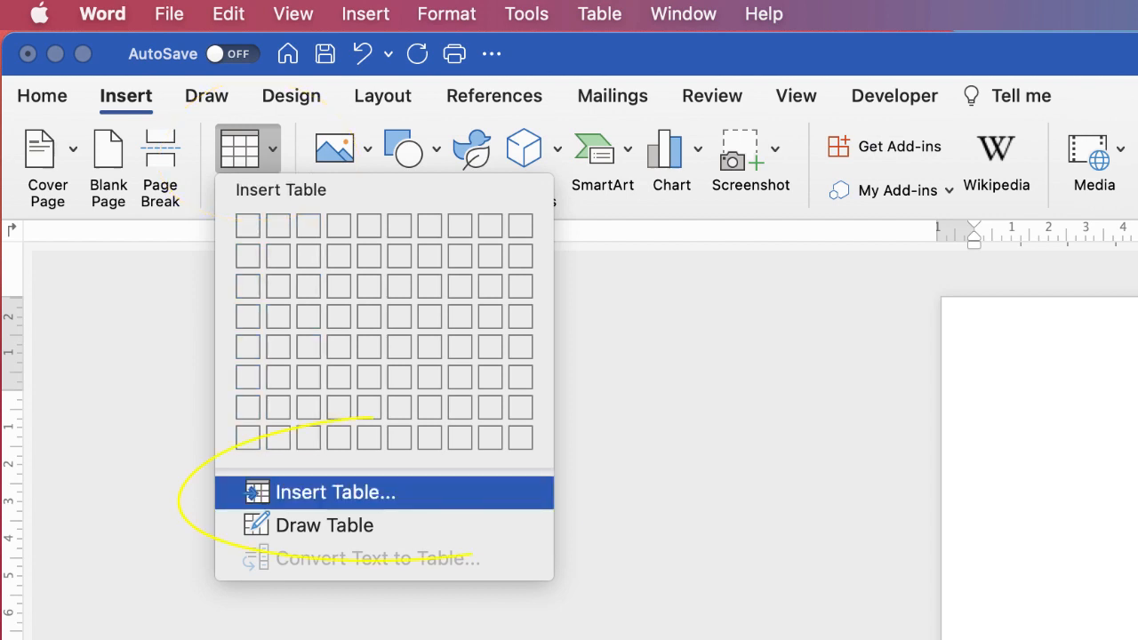
Insert an empty table with 7 columns and 40 rows
{"action": "left_click", "coordinate": [335, 492]}
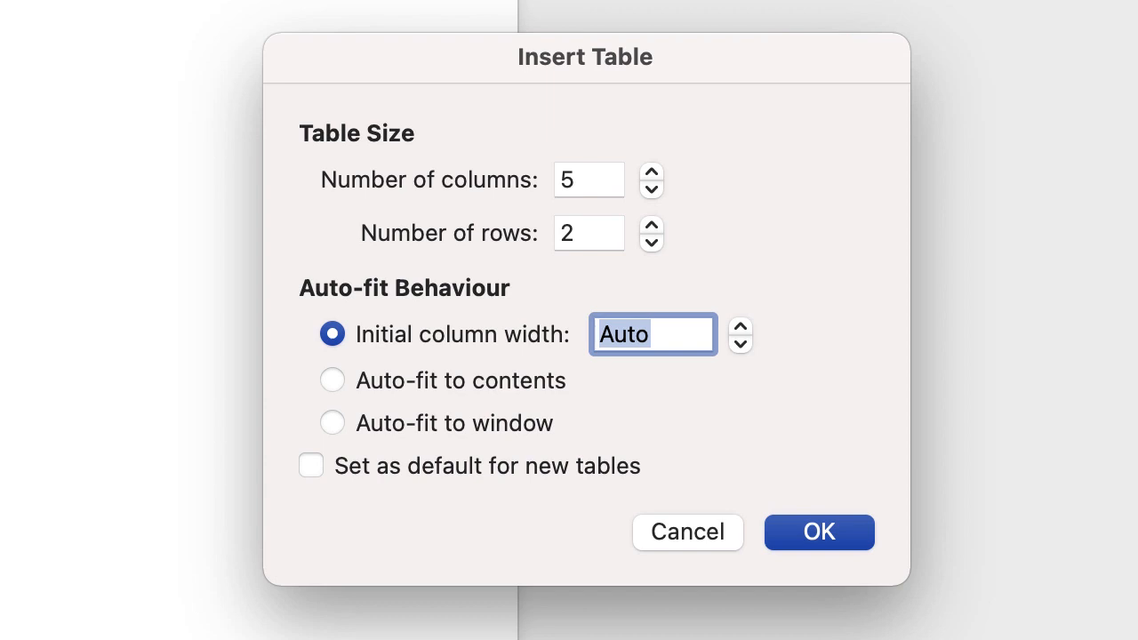
{"action": "type", "text": "7"}
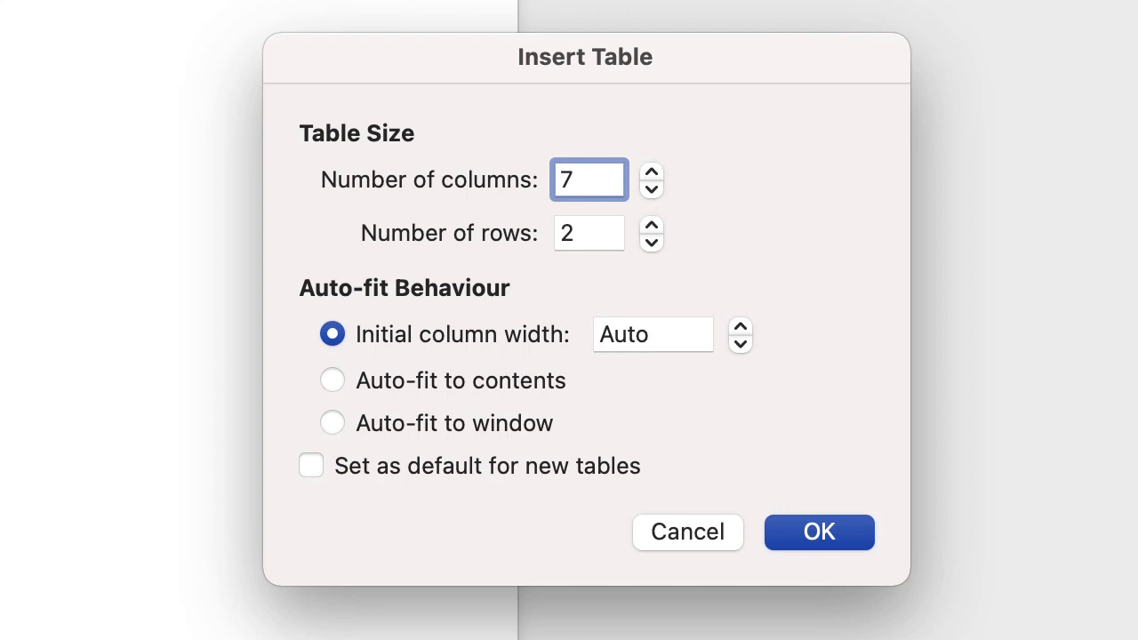
{"action": "left_click", "coordinate": [589, 232]}
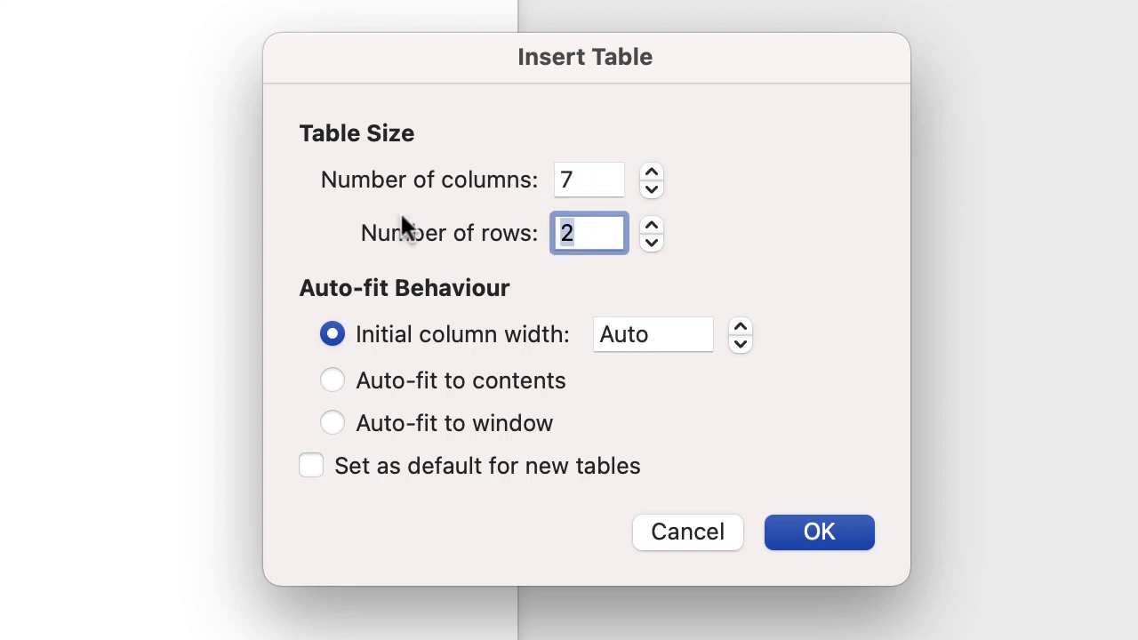
{"action": "type", "text": "40"}
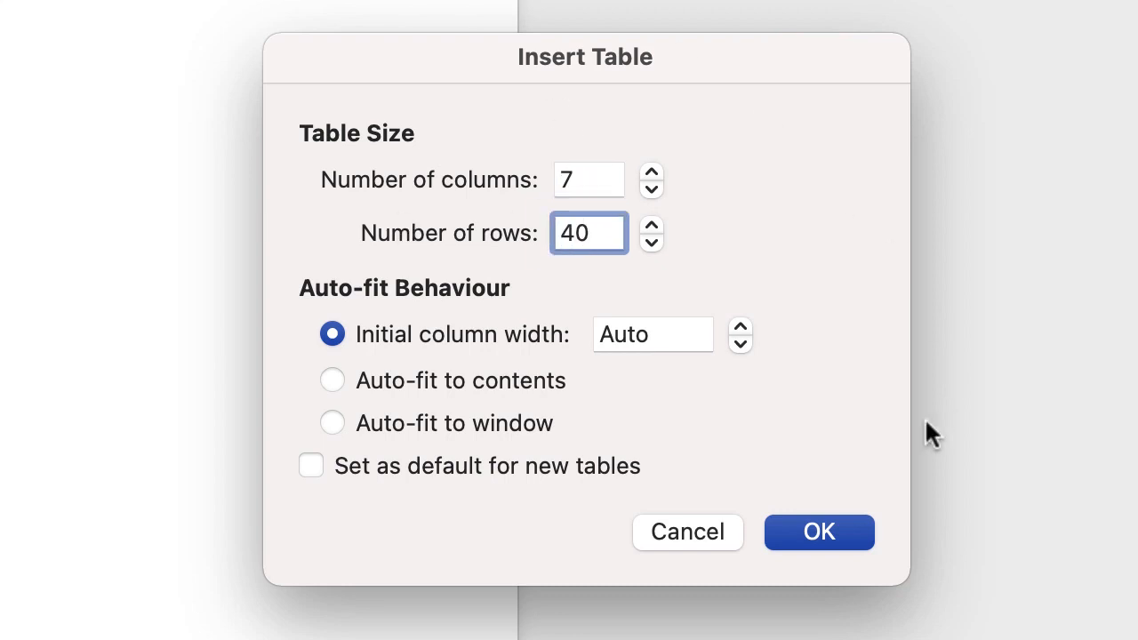
{"action": "left_click", "coordinate": [818, 532]}
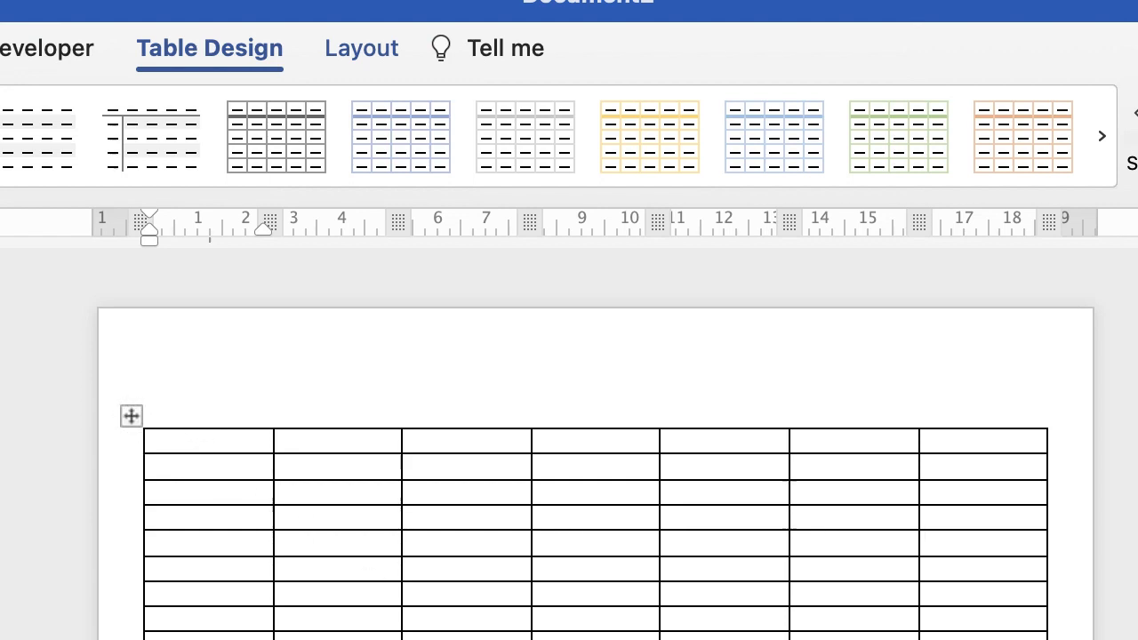
Select the entire table and make every row 0.8 cm tall
{"action": "left_click", "coordinate": [131, 415]}
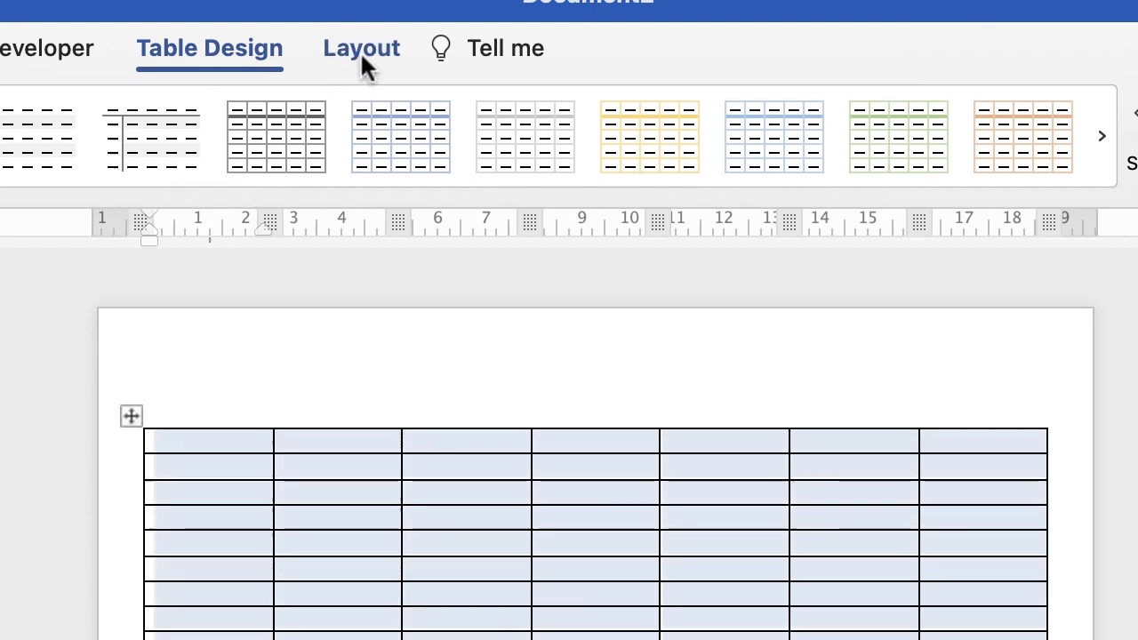
{"action": "left_click", "coordinate": [361, 48]}
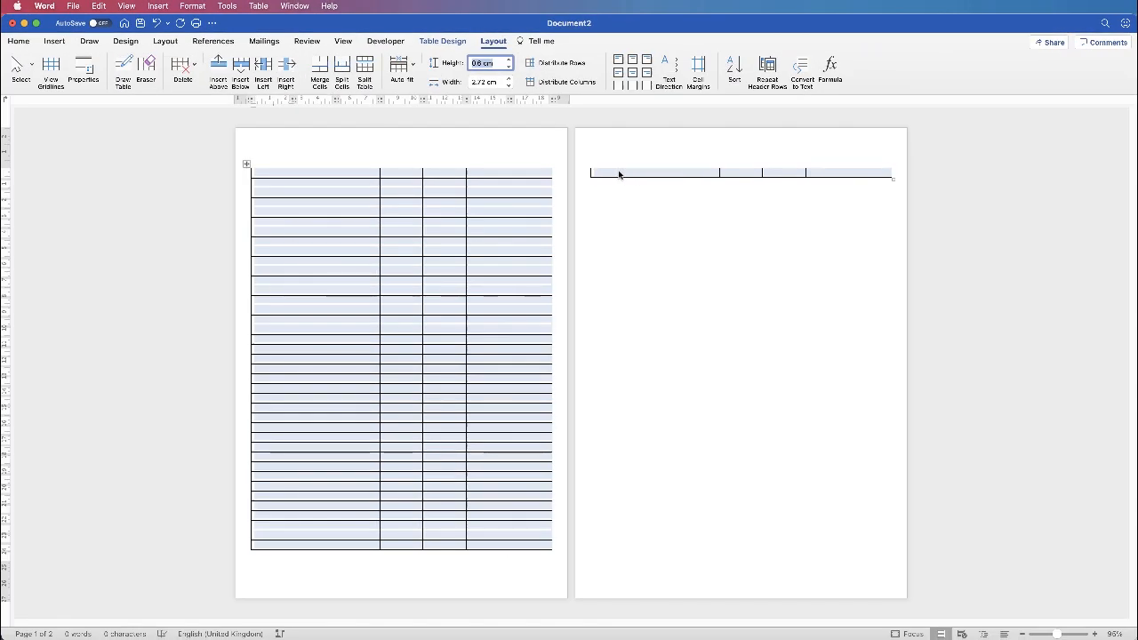
{"action": "mouse_move", "coordinate": [749, 179]}
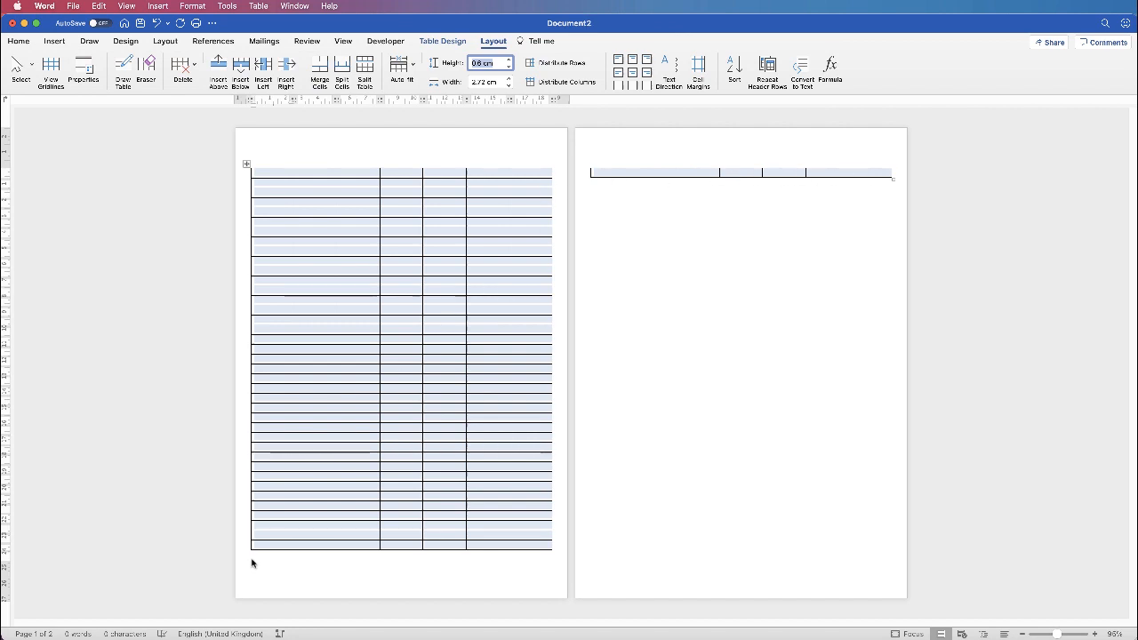
{"action": "mouse_move", "coordinate": [253, 576]}
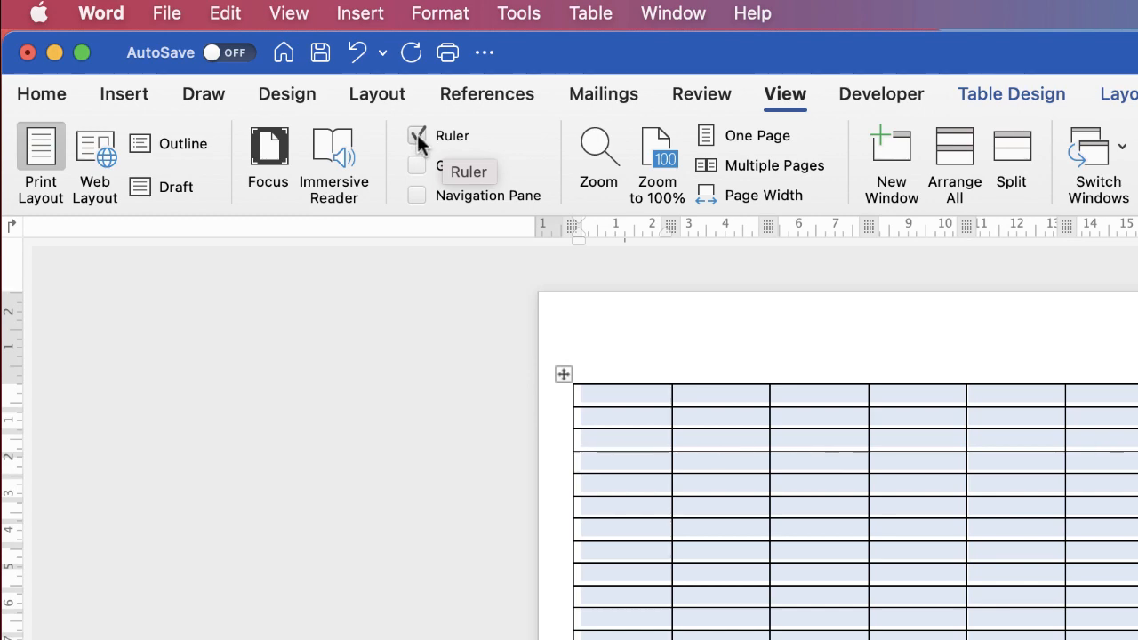
{"action": "scroll", "scroll_direction": "down", "scroll_amount": 3}
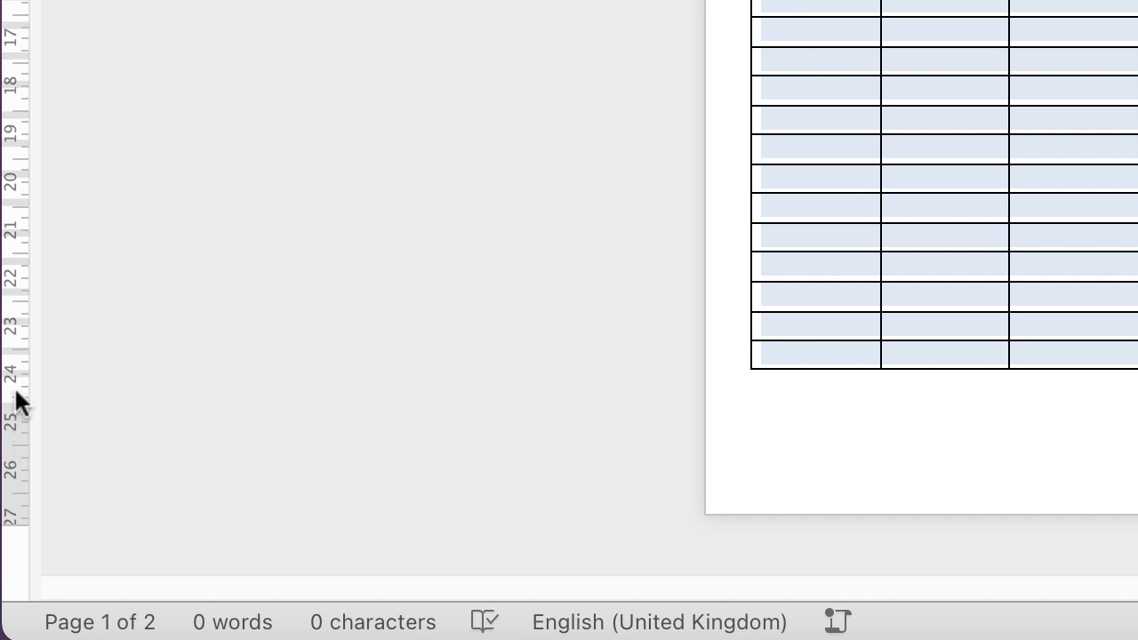
{"action": "mouse_move", "coordinate": [18, 405]}
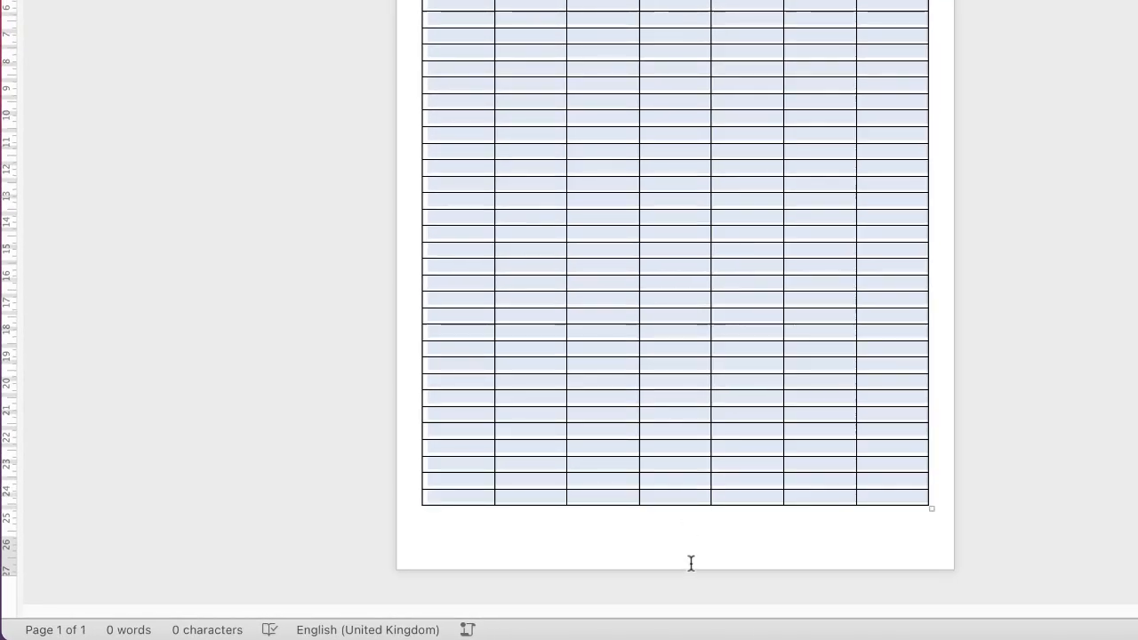
{"action": "mouse_move", "coordinate": [500, 527]}
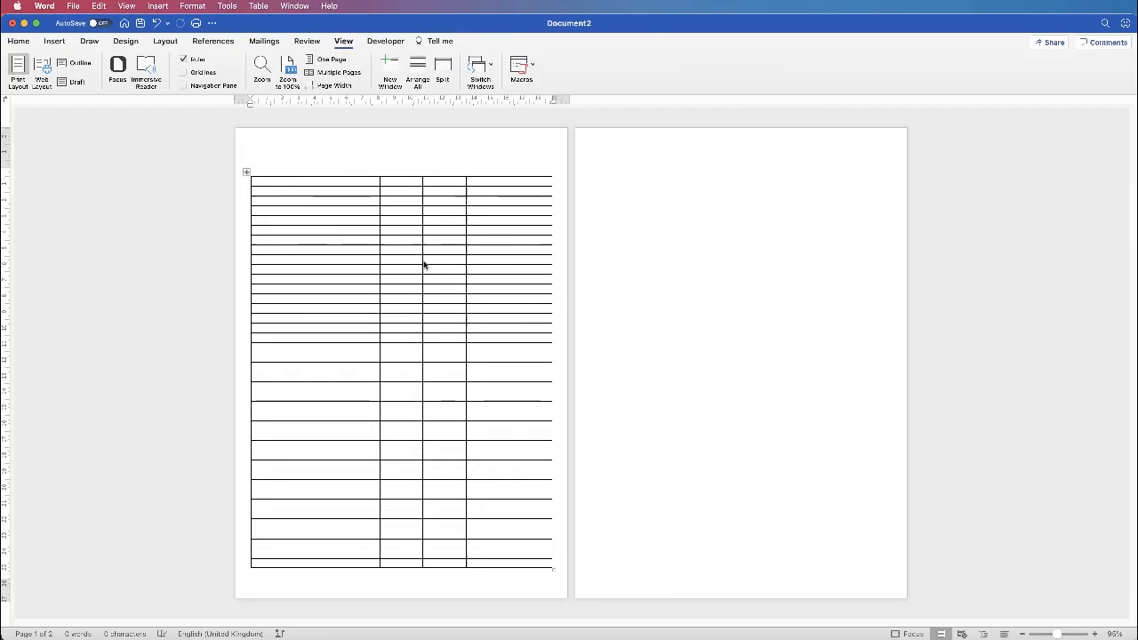
{"action": "mouse_move", "coordinate": [7, 165]}
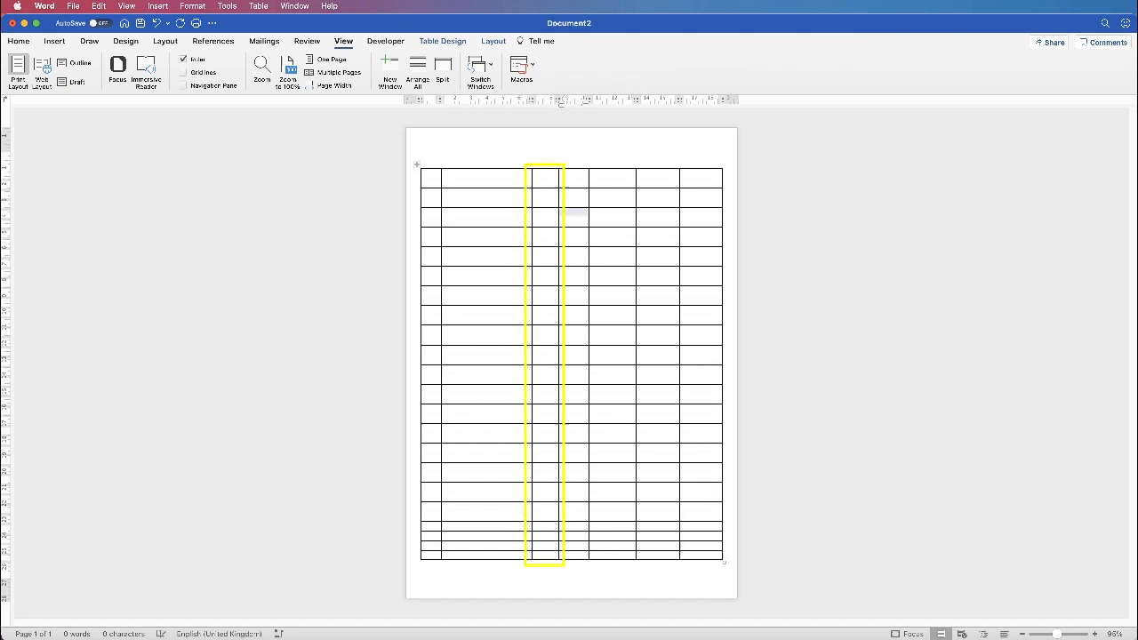
Drag column borders to widen the last column and narrow the fifth column
{"action": "left_click", "coordinate": [18, 41]}
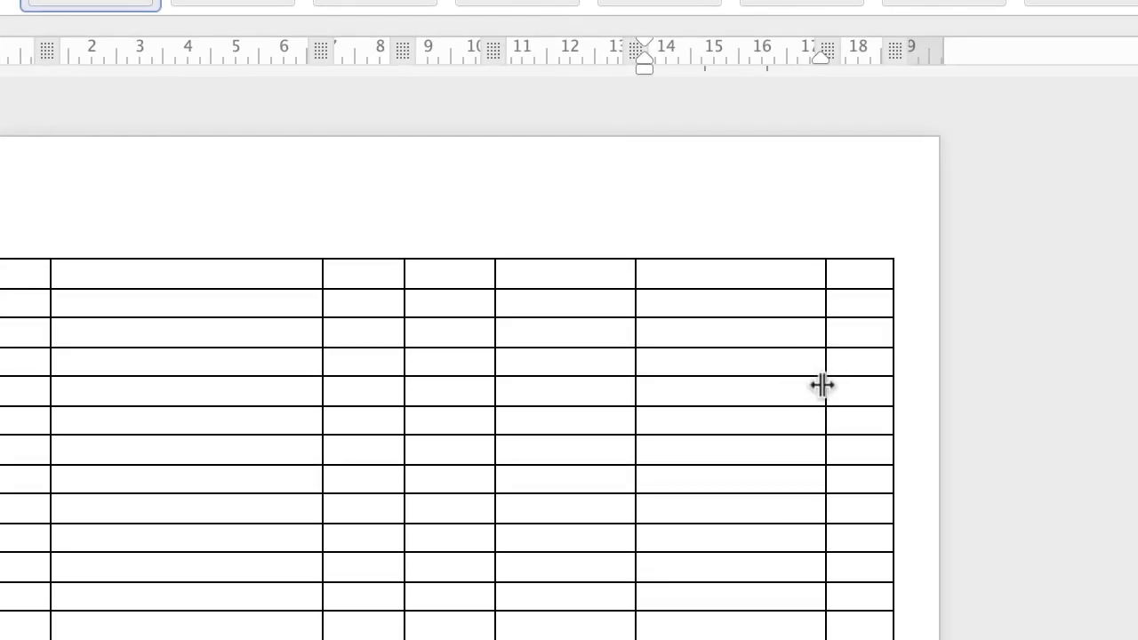
{"action": "left_click_drag", "start_coordinate": [822, 385], "coordinate": [847, 385]}
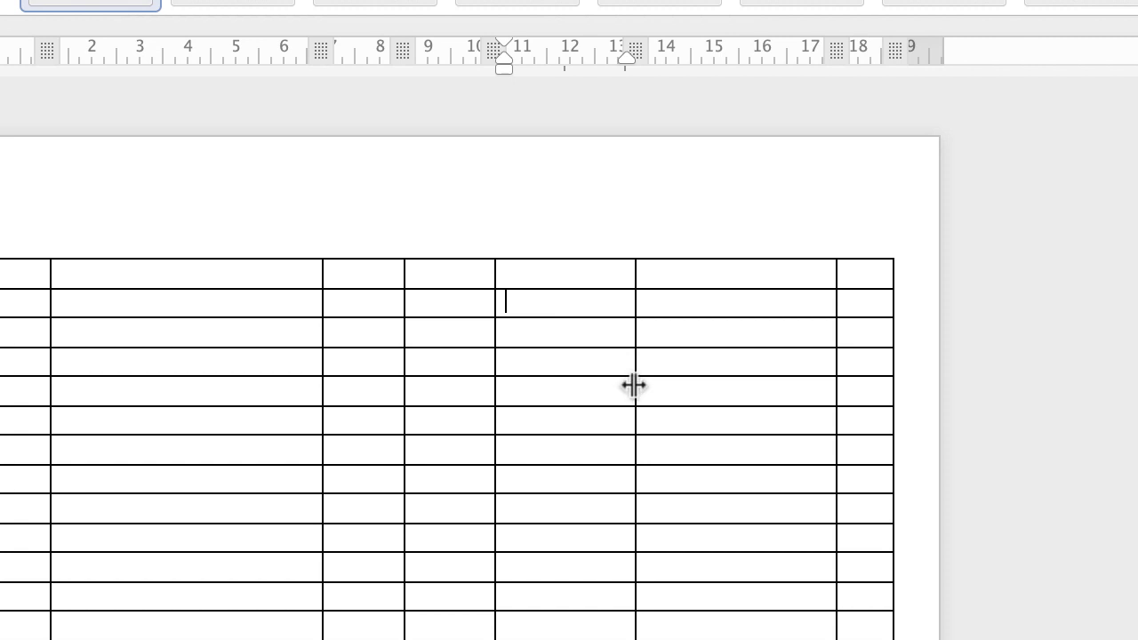
{"action": "left_click_drag", "start_coordinate": [635, 385], "coordinate": [582, 386]}
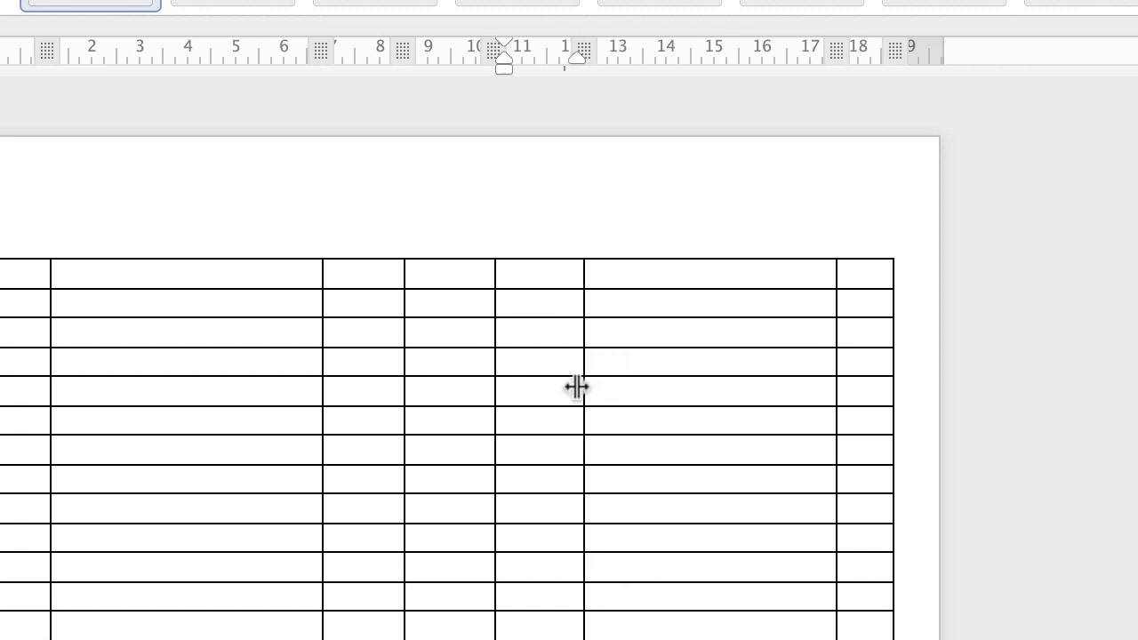
{"action": "left_click_drag", "start_coordinate": [583, 387], "coordinate": [576, 392]}
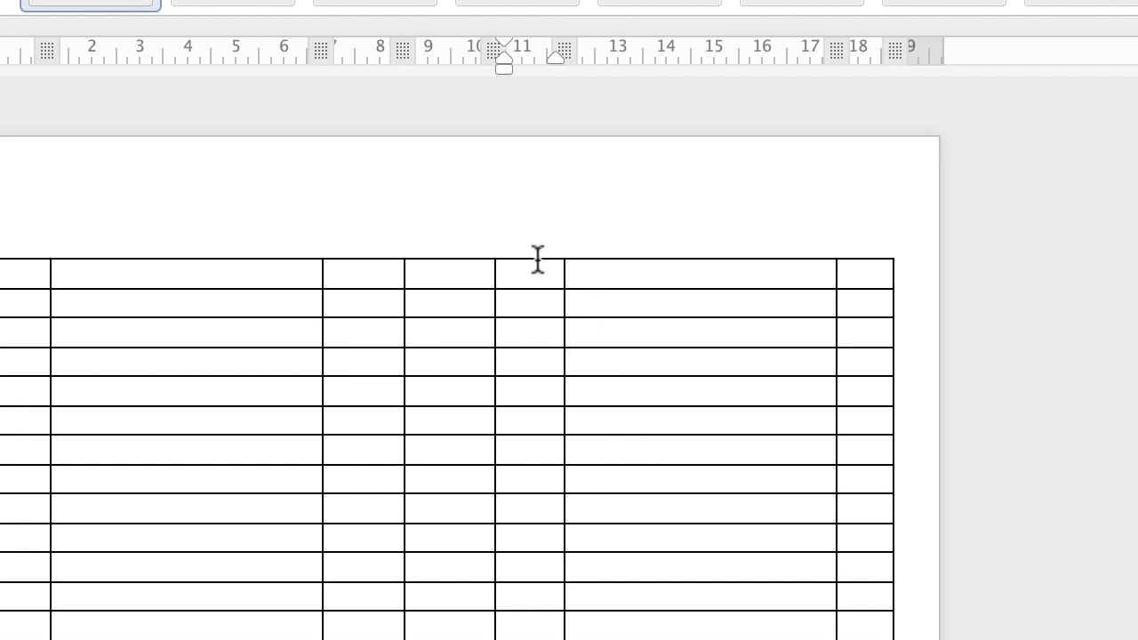
{"action": "left_click", "coordinate": [528, 303]}
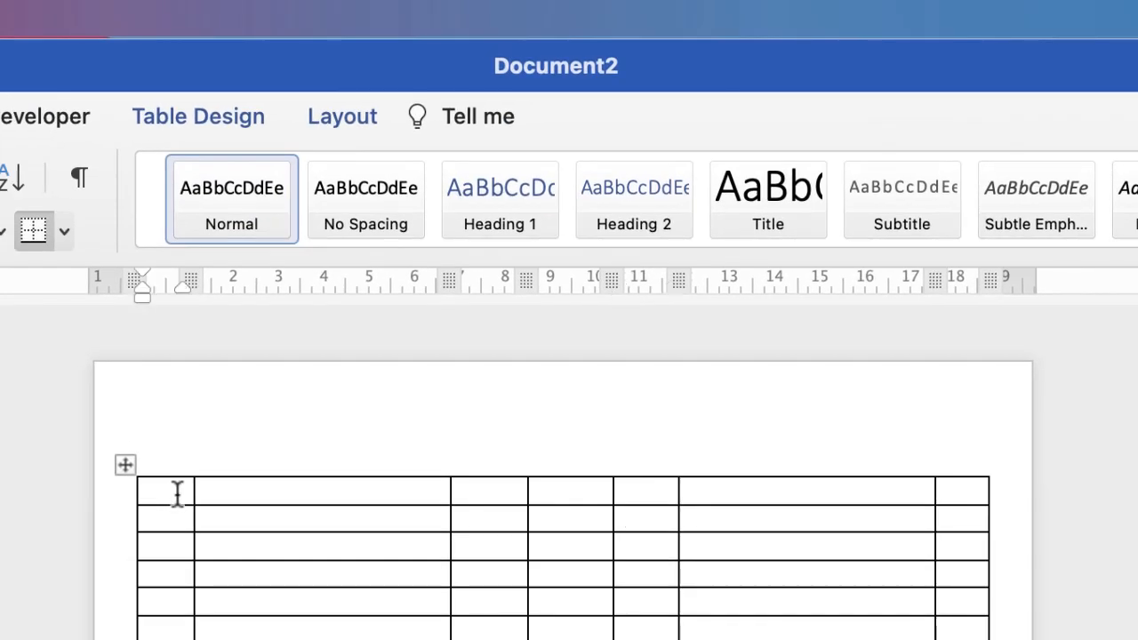
Set the narrow columns' widths to 1.7 cm and 1.69 cm
{"action": "left_click", "coordinate": [343, 117]}
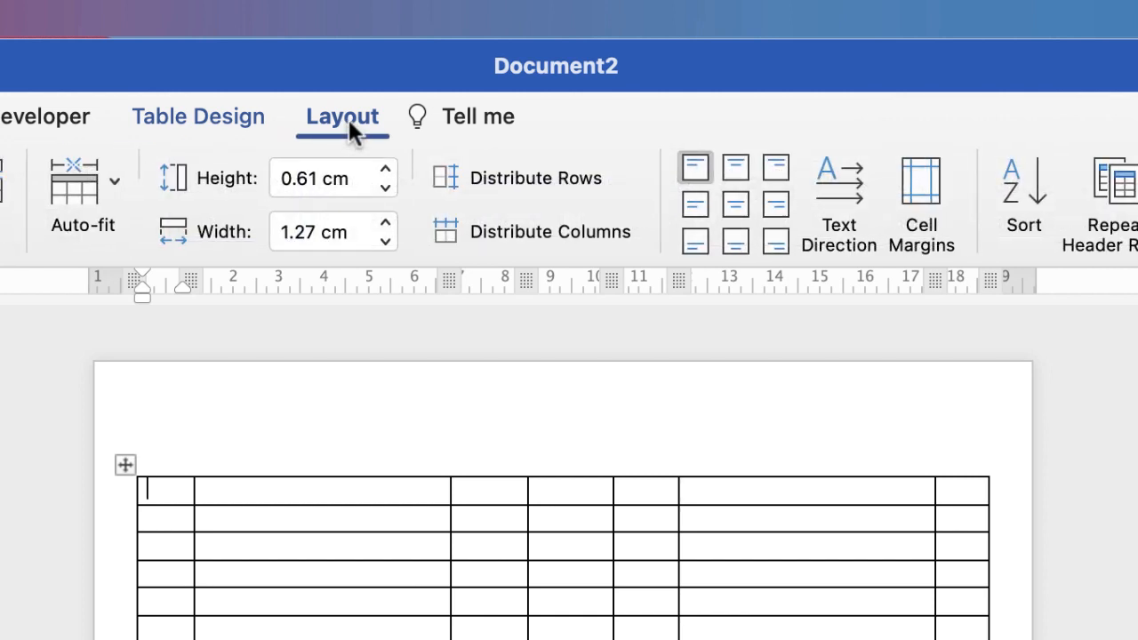
{"action": "mouse_move", "coordinate": [227, 244]}
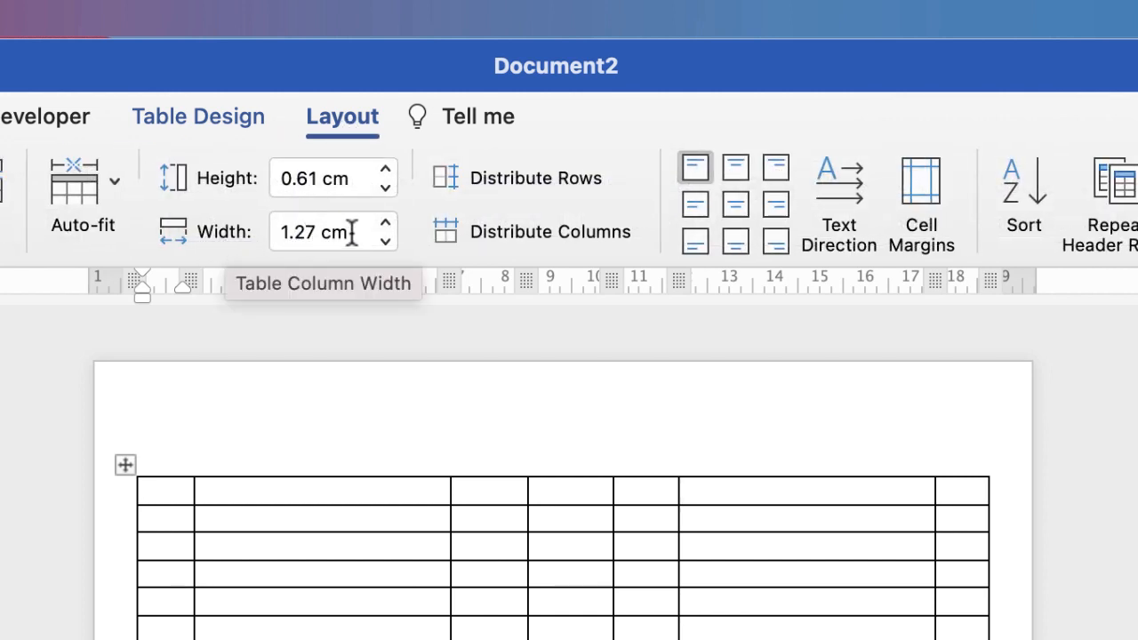
{"action": "mouse_move", "coordinate": [642, 492]}
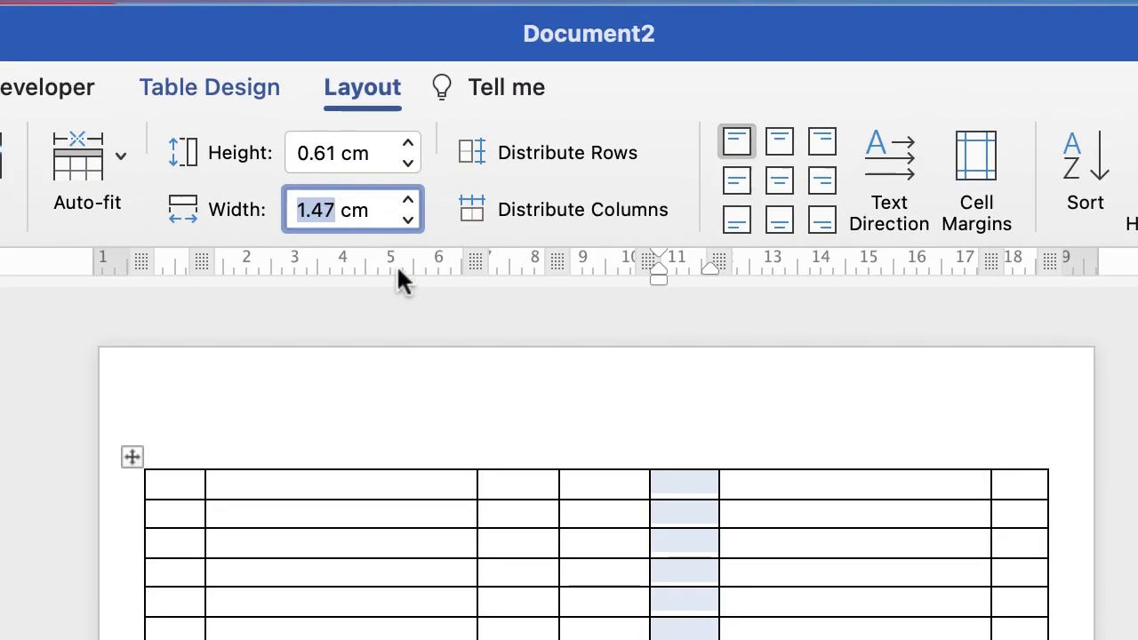
{"action": "type", "text": "1.7"}
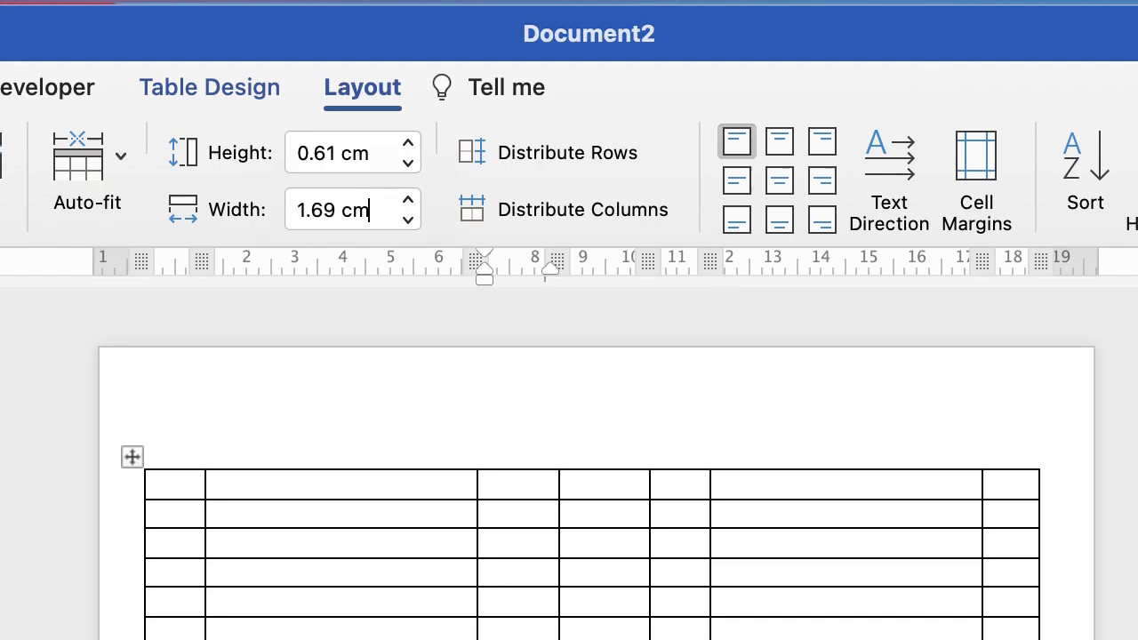
{"action": "triple_click", "coordinate": [347, 209]}
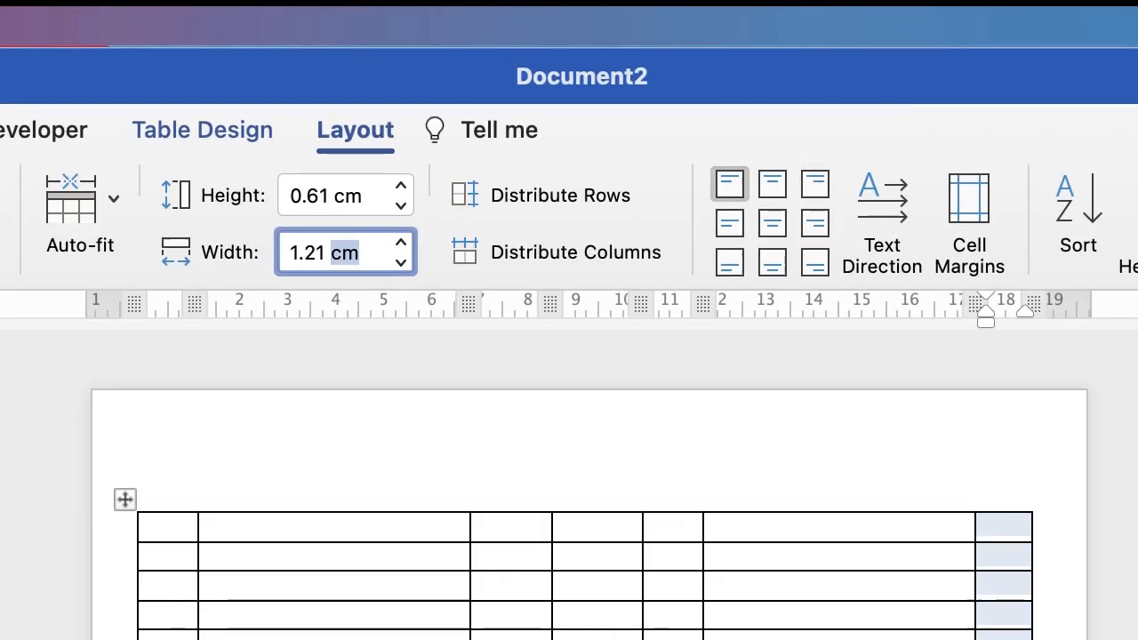
{"action": "type", "text": "1.69 cm"}
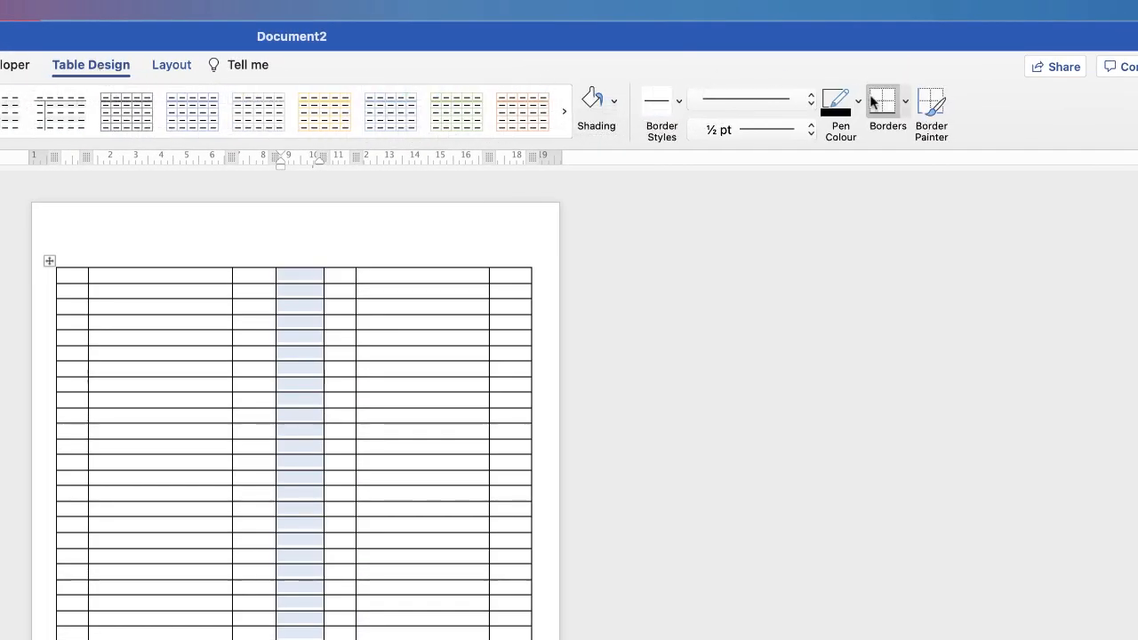
Remove the middle column's bottom and inside horizontal borders
{"action": "left_click", "coordinate": [904, 100]}
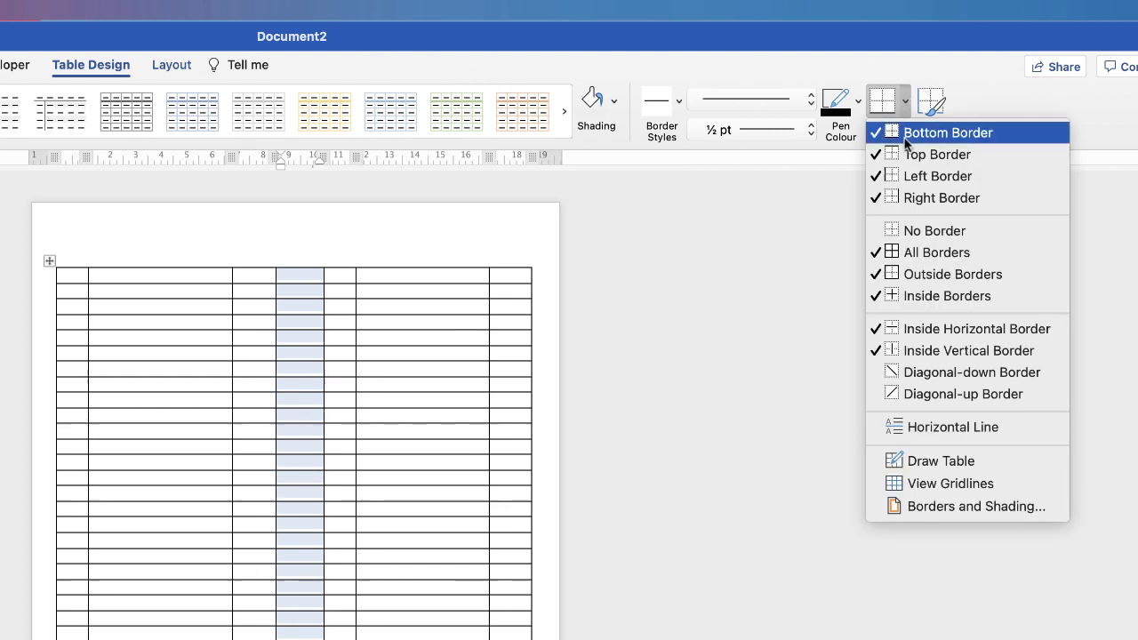
{"action": "left_click", "coordinate": [948, 132]}
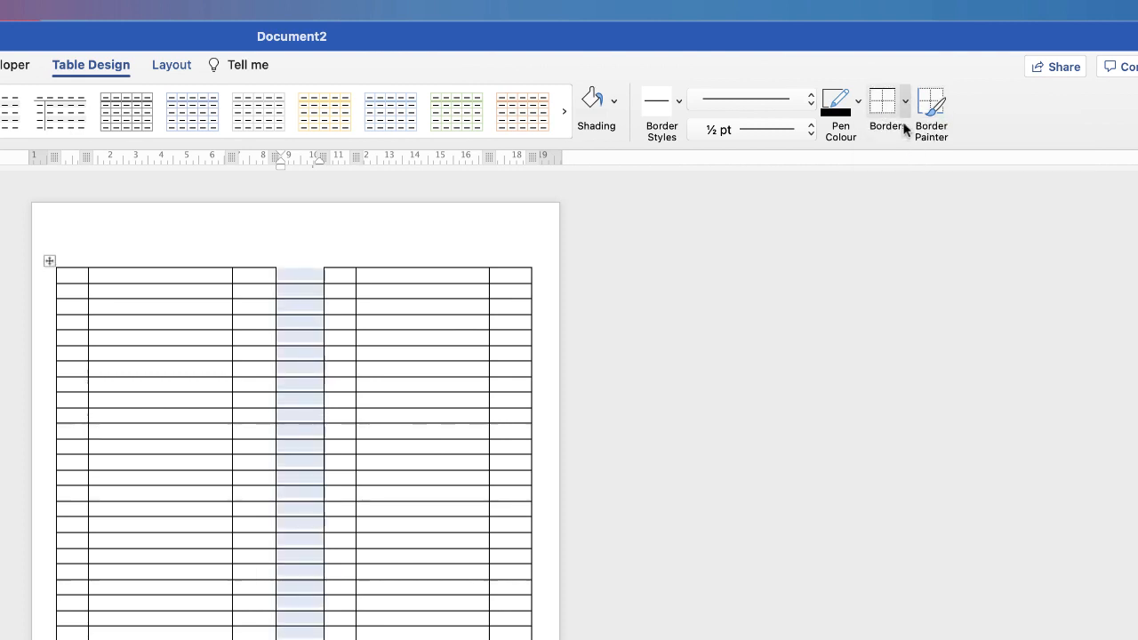
{"action": "left_click", "coordinate": [903, 100]}
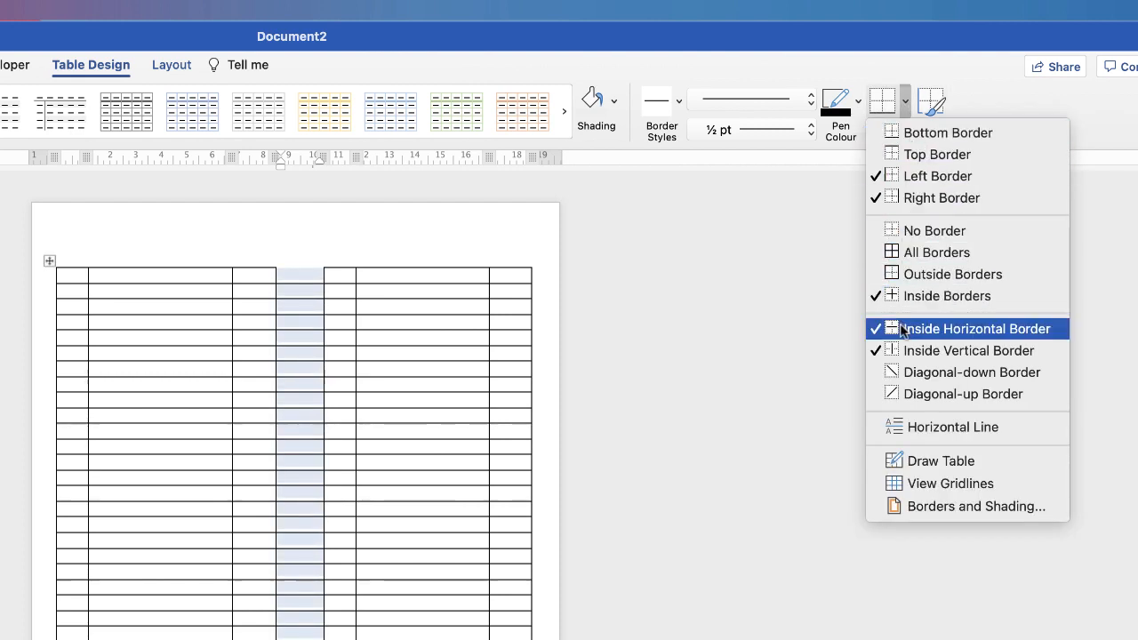
{"action": "left_click", "coordinate": [976, 328]}
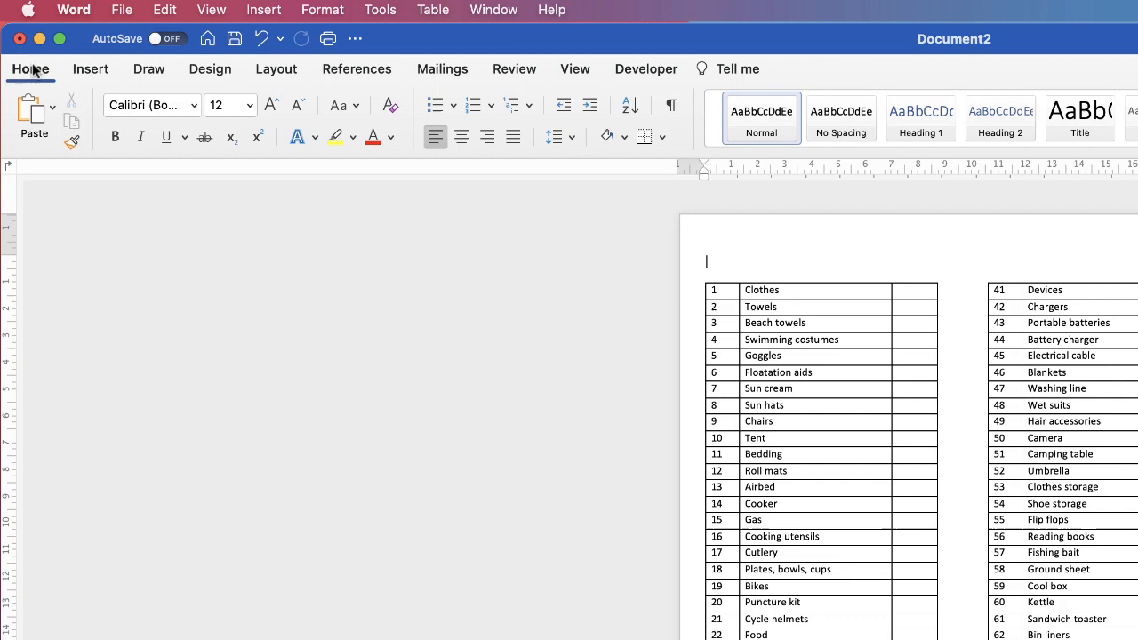
{"action": "mouse_move", "coordinate": [276, 69]}
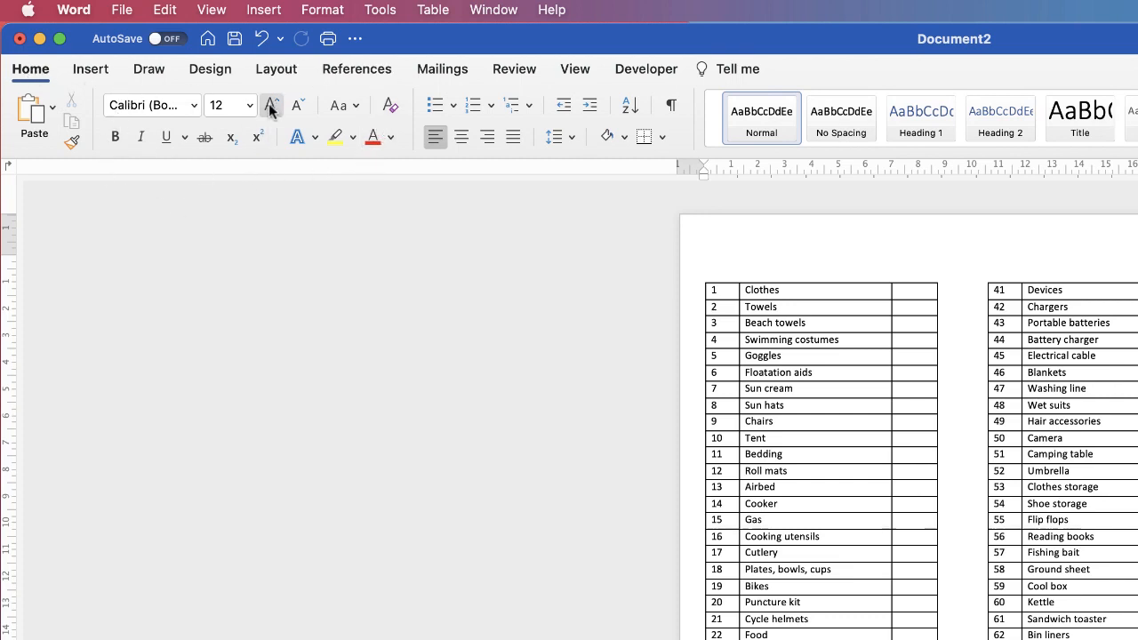
Format the title as 16 pt underlined and type CAMPING CHECKLIST
{"action": "left_click", "coordinate": [271, 105]}
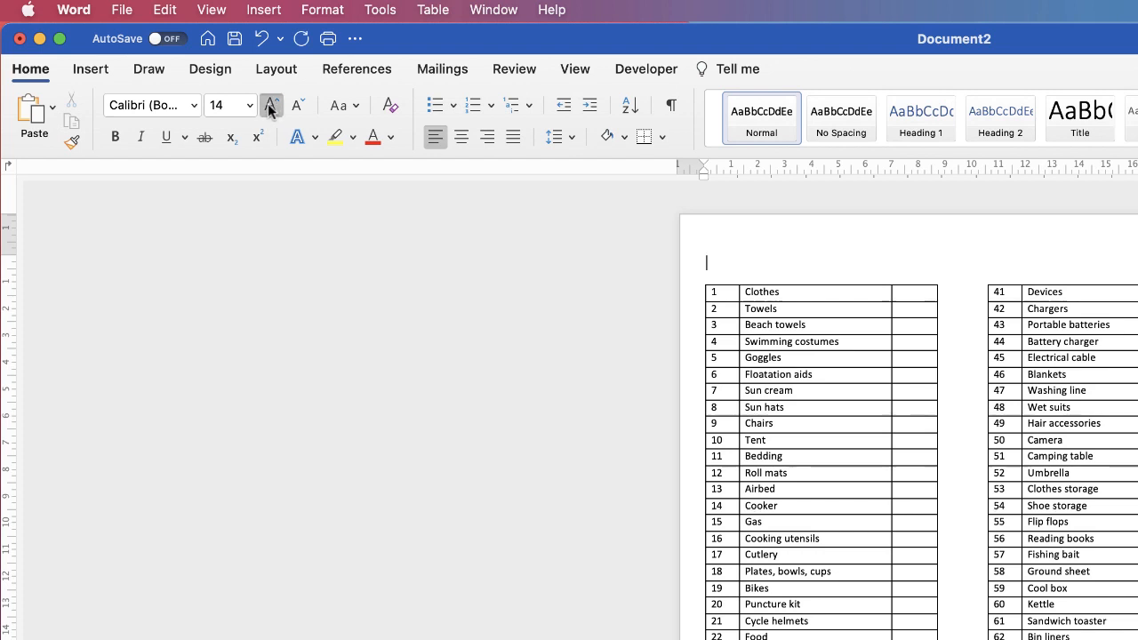
{"action": "left_click", "coordinate": [271, 105]}
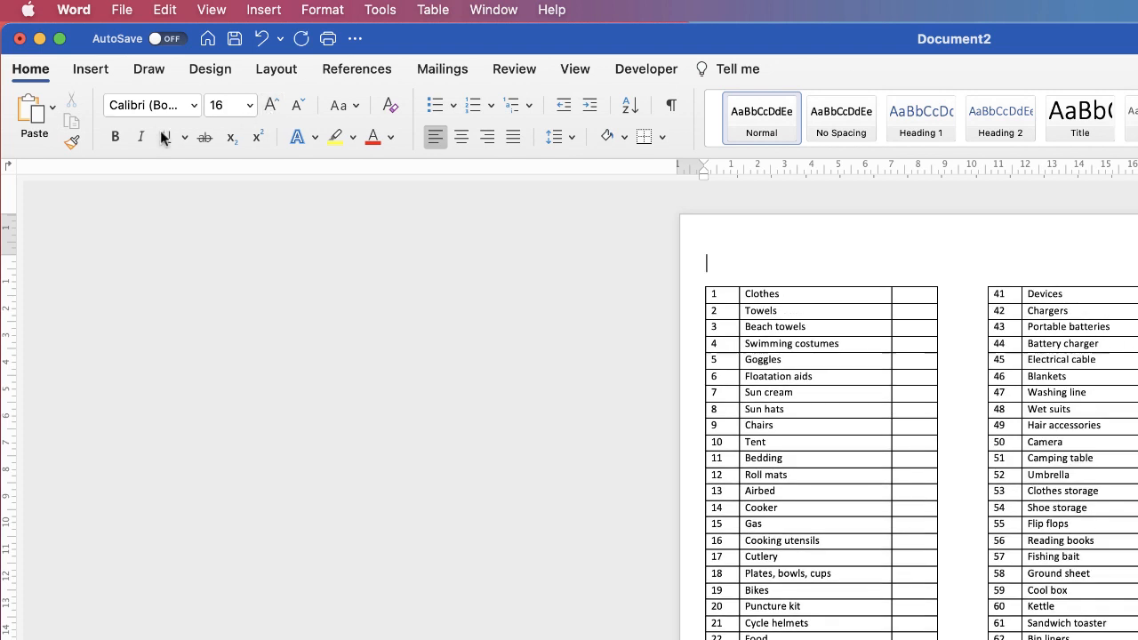
{"action": "left_click", "coordinate": [114, 137]}
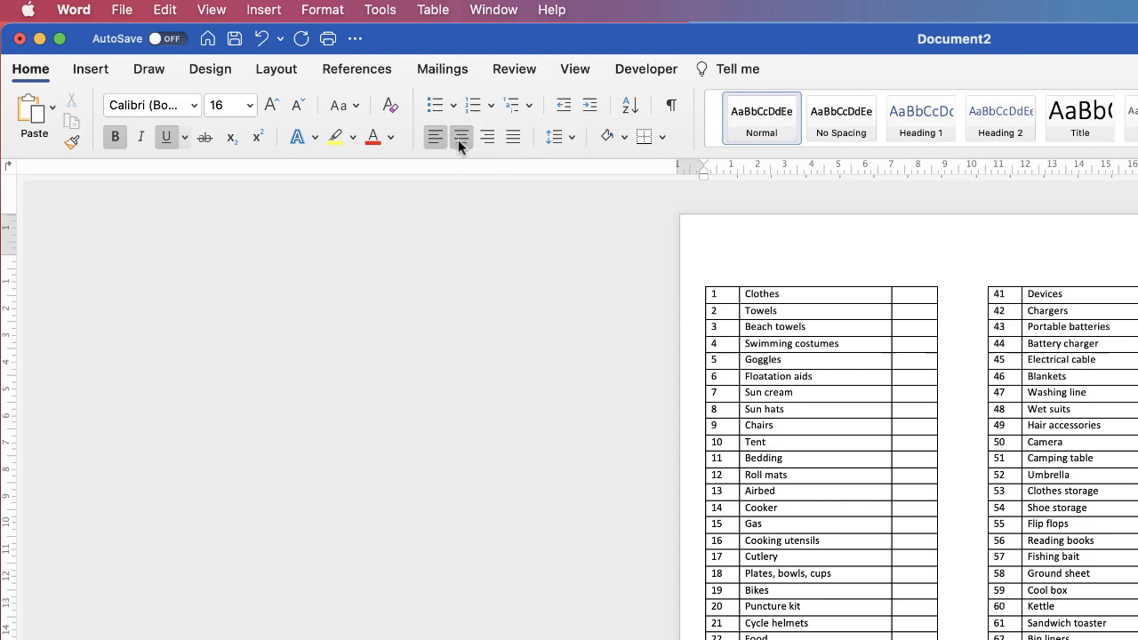
{"action": "type", "text": "CAM"}
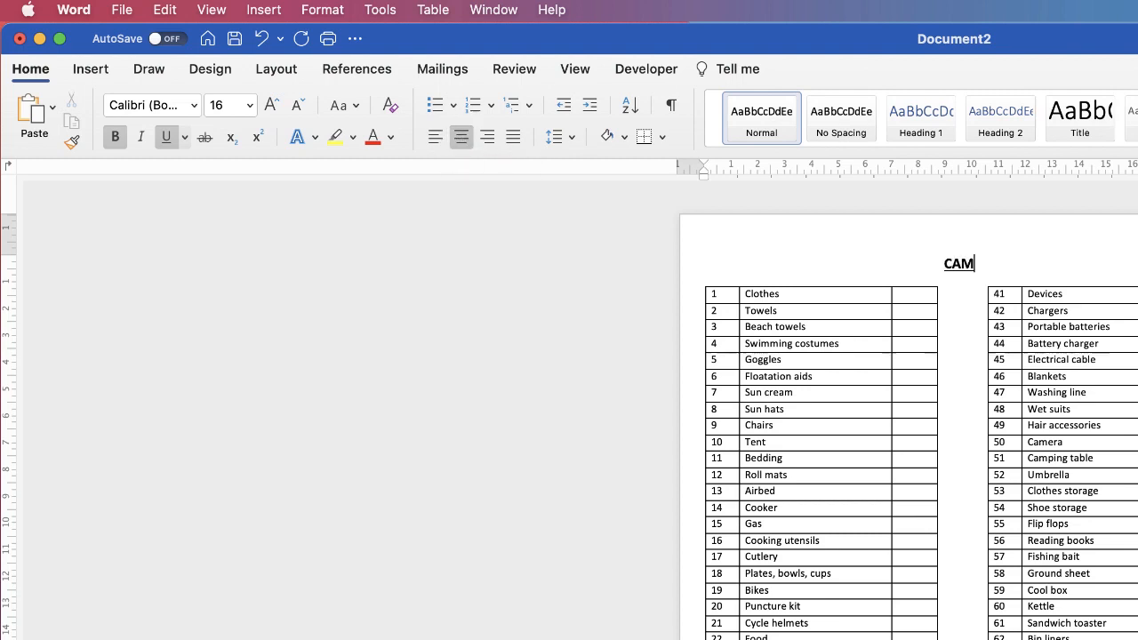
{"action": "type", "text": "PING CHECKLIST"}
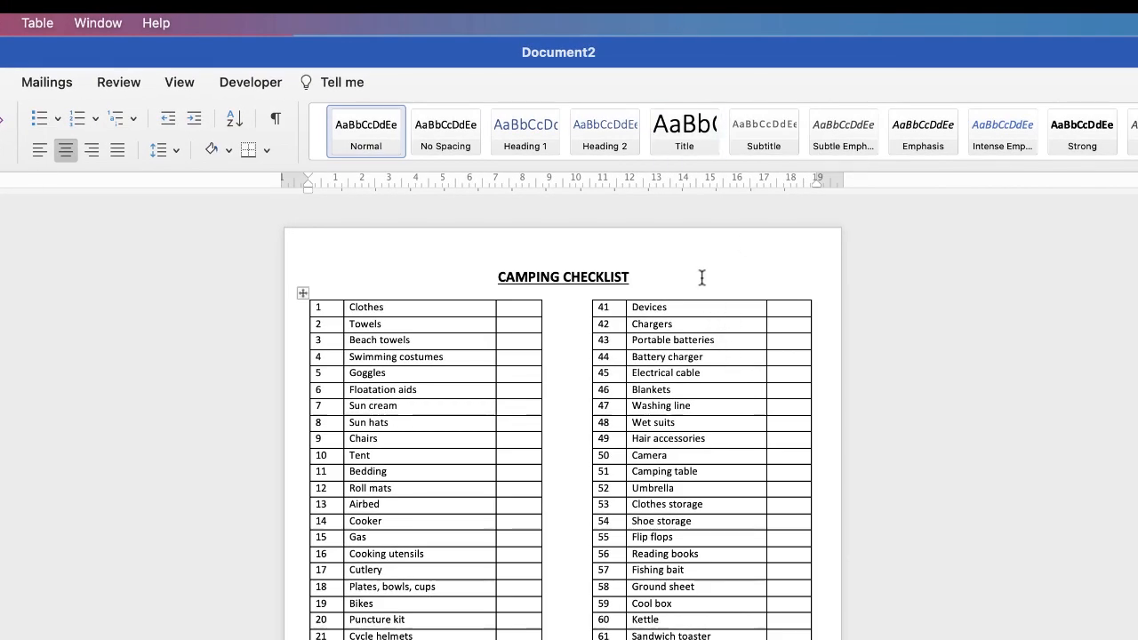
{"action": "left_click", "coordinate": [518, 307]}
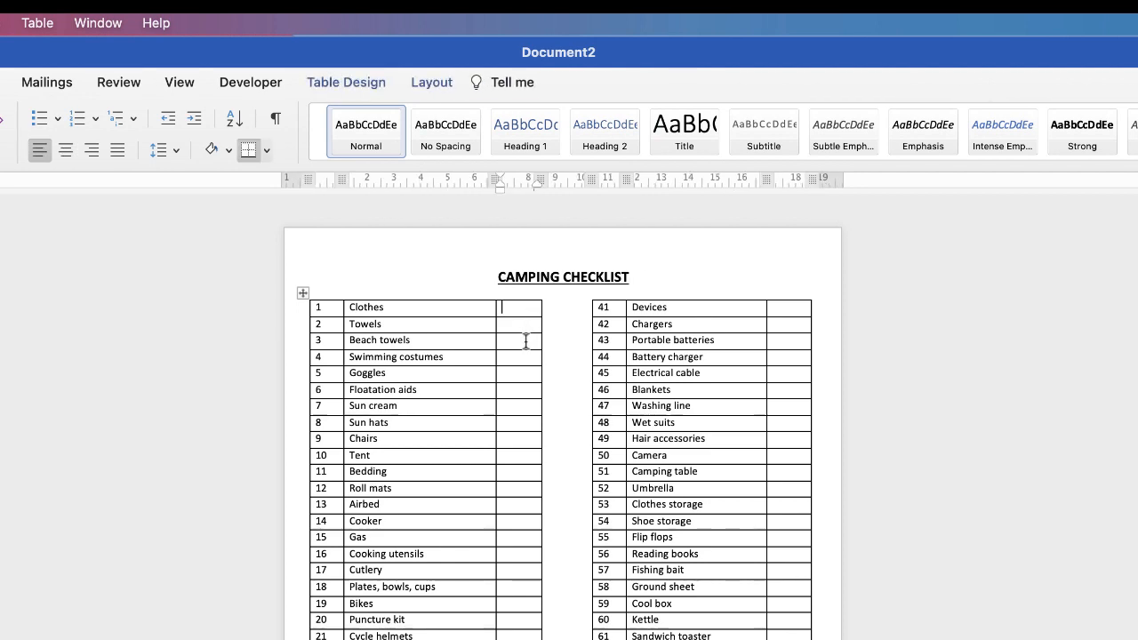
{"action": "mouse_move", "coordinate": [523, 412]}
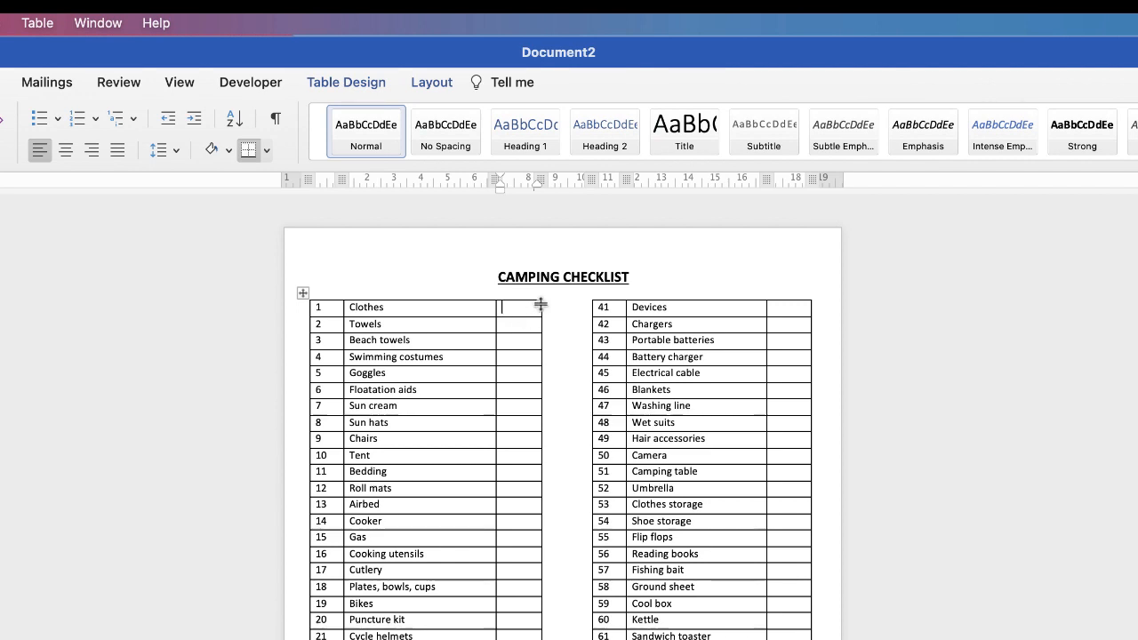
{"action": "mouse_move", "coordinate": [530, 363]}
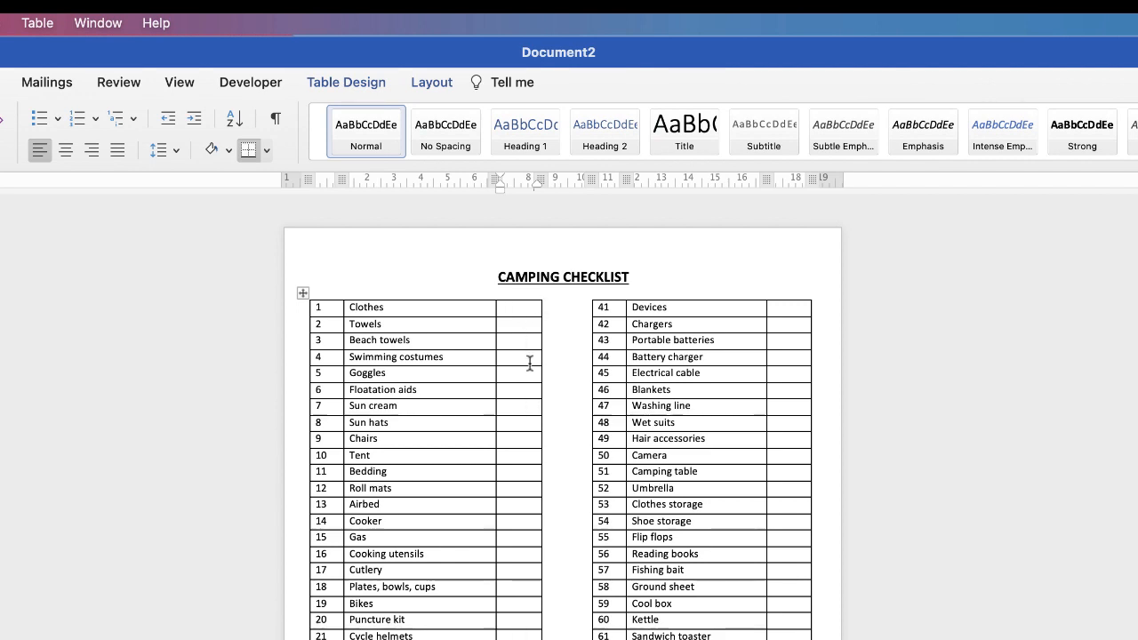
{"action": "mouse_move", "coordinate": [529, 327]}
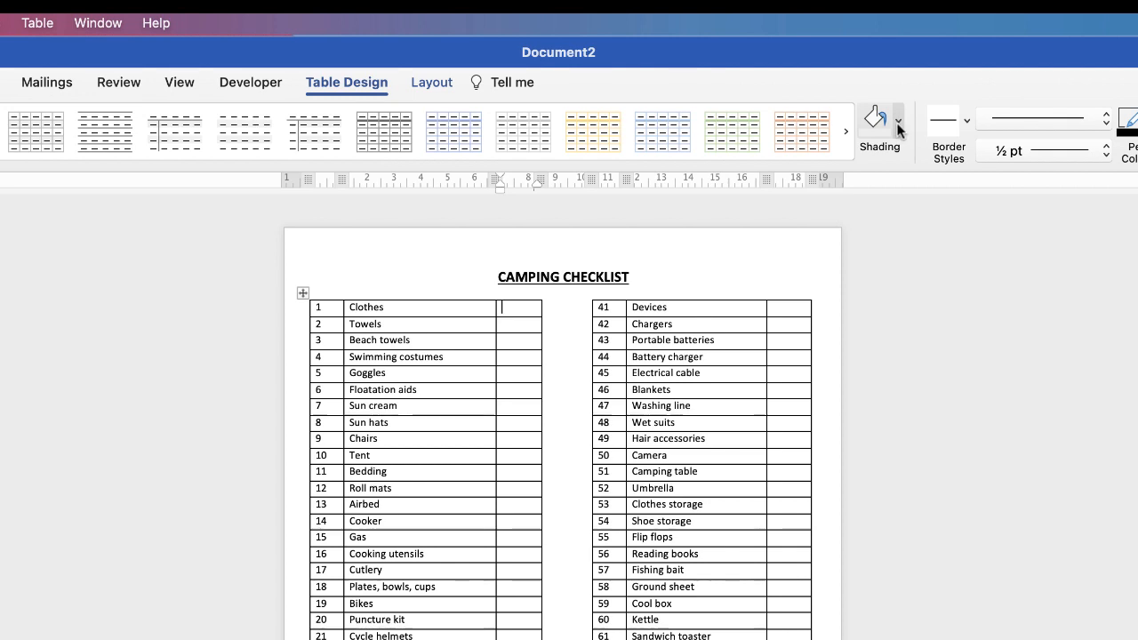
Fill the done cell beside Clothes with green shading
{"action": "left_click", "coordinate": [897, 120]}
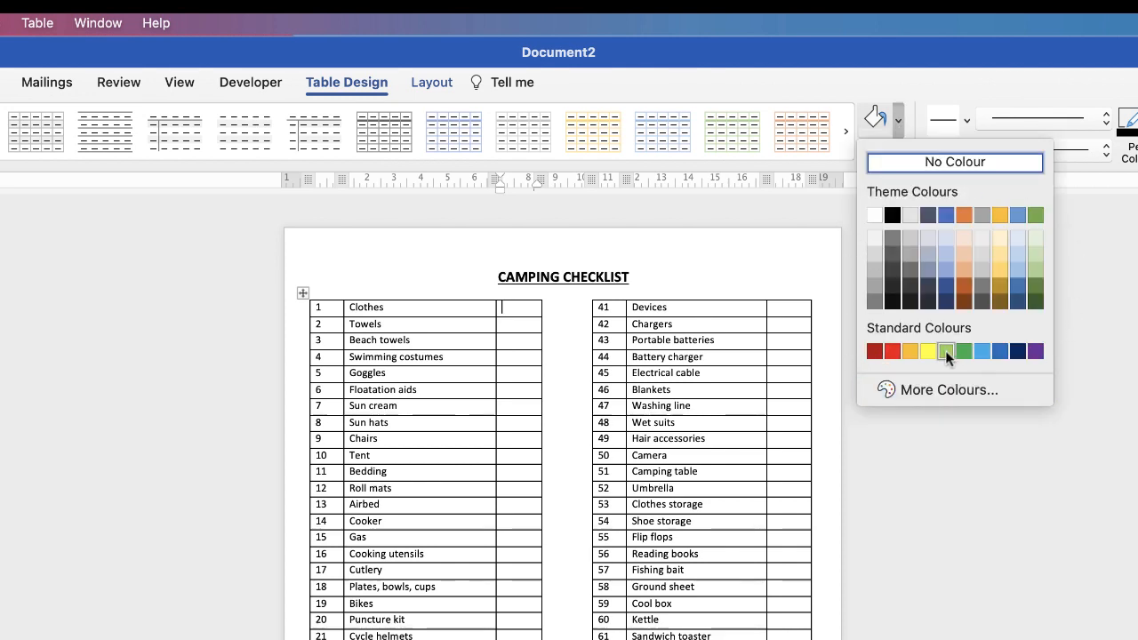
{"action": "left_click", "coordinate": [946, 350]}
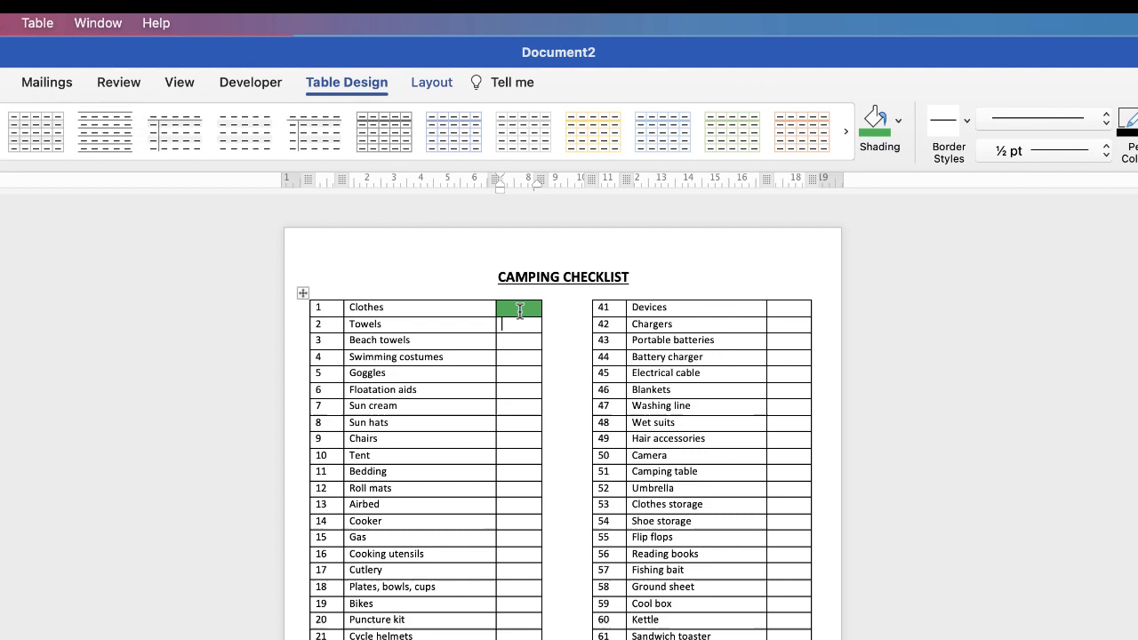
{"action": "mouse_move", "coordinate": [513, 339]}
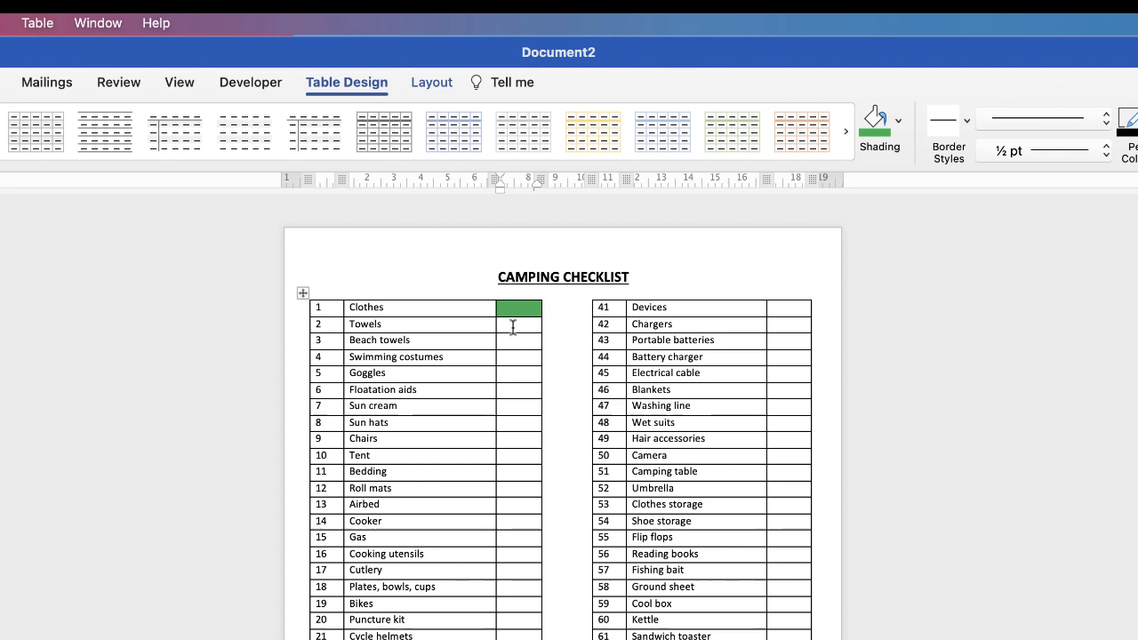
{"action": "left_click", "coordinate": [504, 324]}
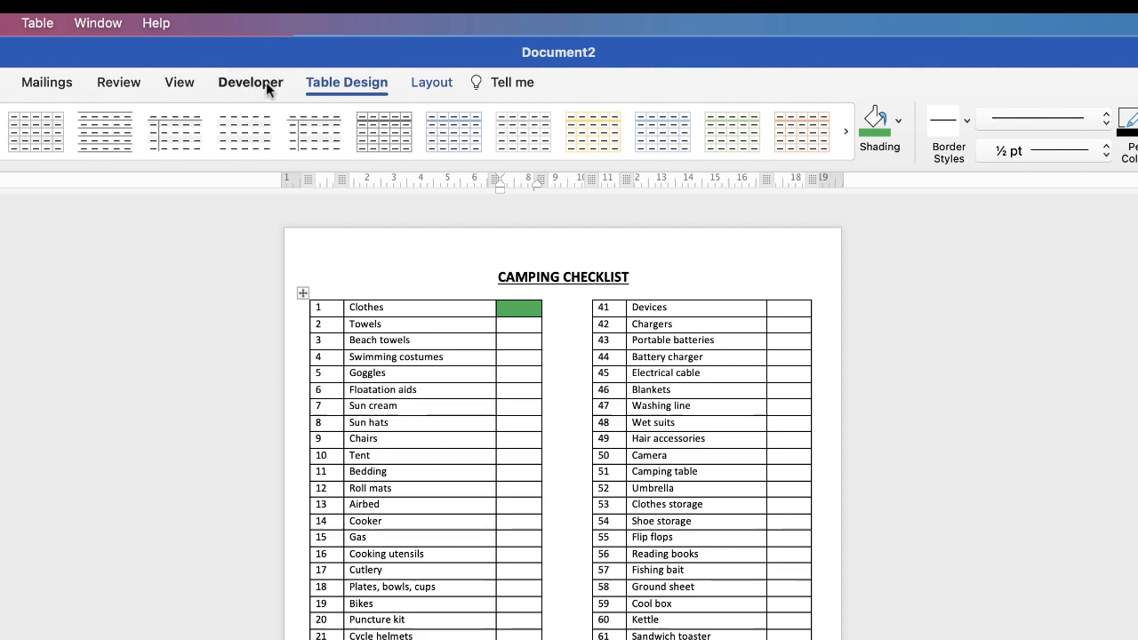
Add a checkbox form control to the Towels done cell
{"action": "left_click", "coordinate": [250, 82]}
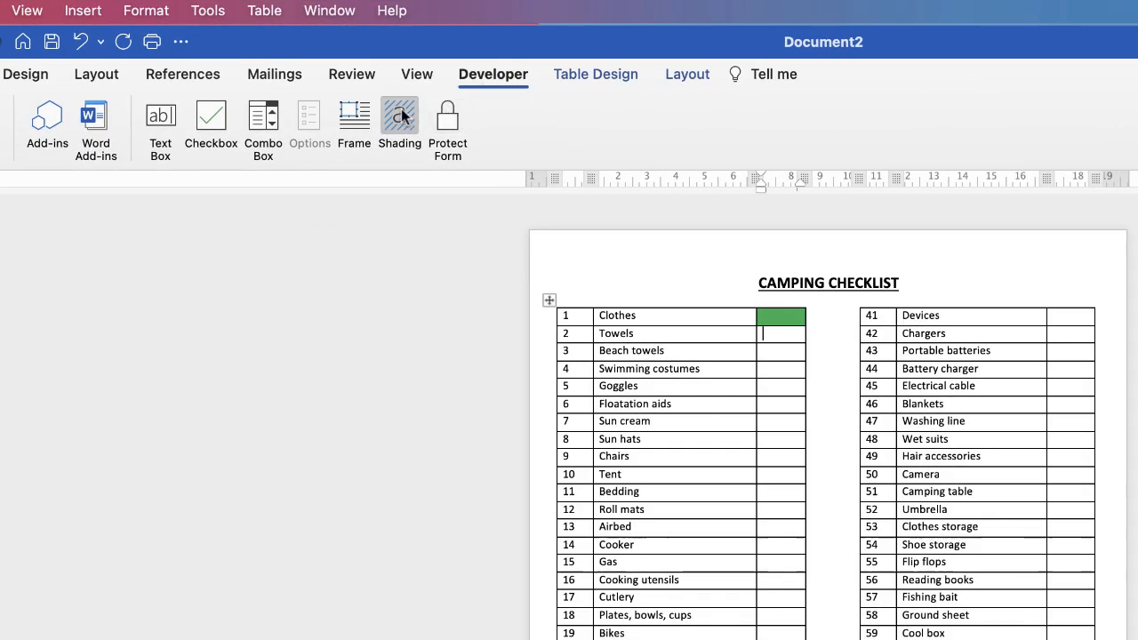
{"action": "mouse_move", "coordinate": [211, 120]}
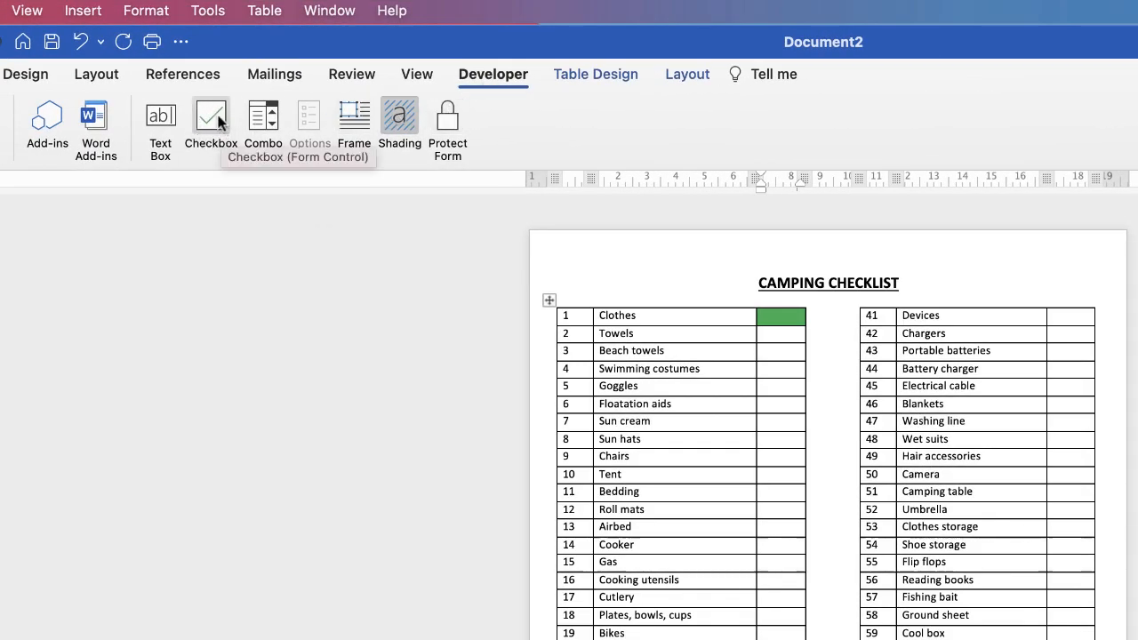
{"action": "left_click", "coordinate": [211, 116]}
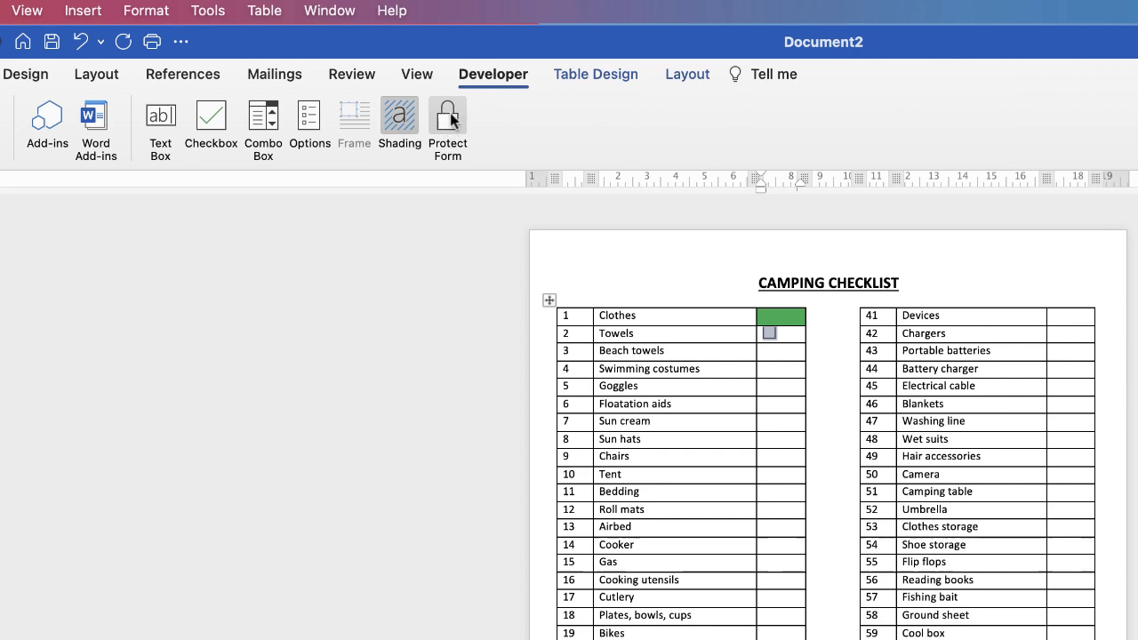
{"action": "left_click", "coordinate": [447, 120]}
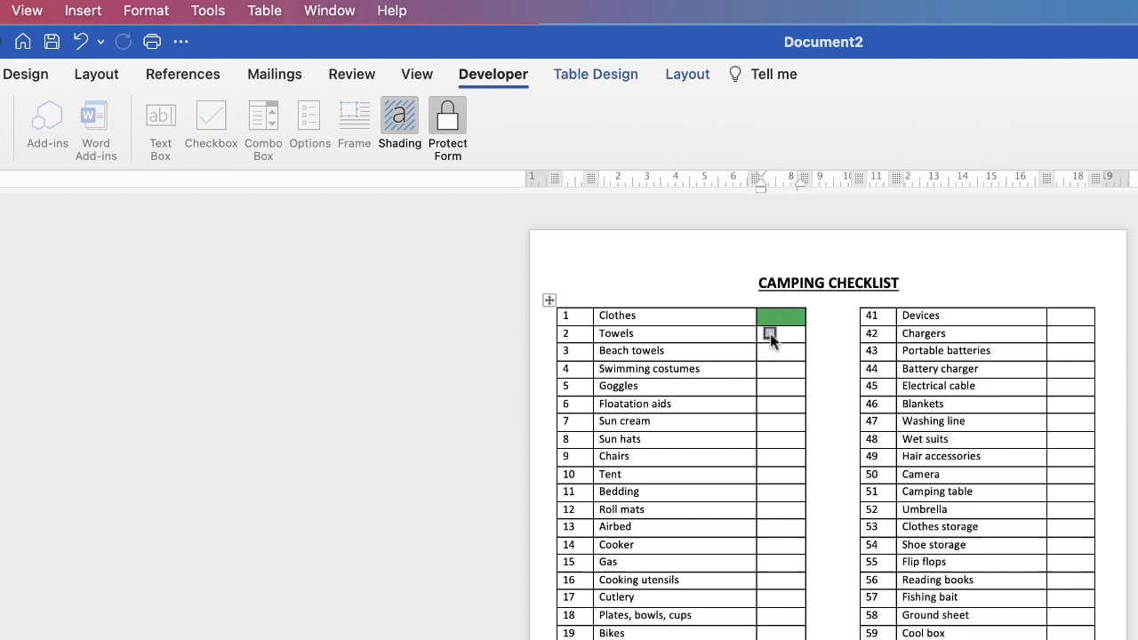
{"action": "left_click", "coordinate": [769, 333]}
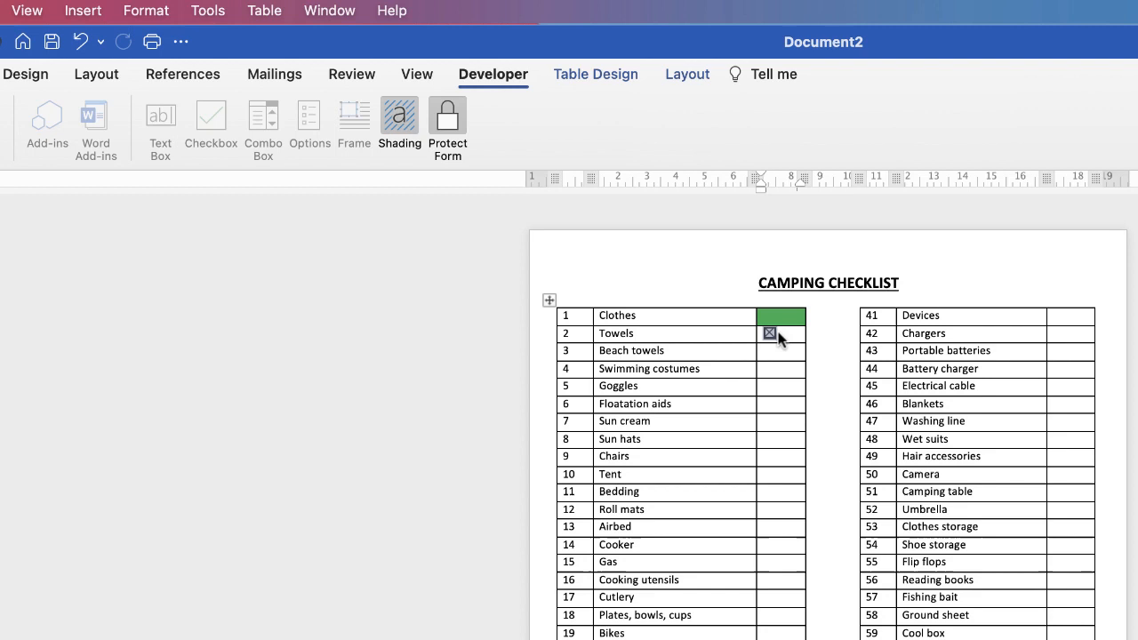
{"action": "mouse_move", "coordinate": [780, 342]}
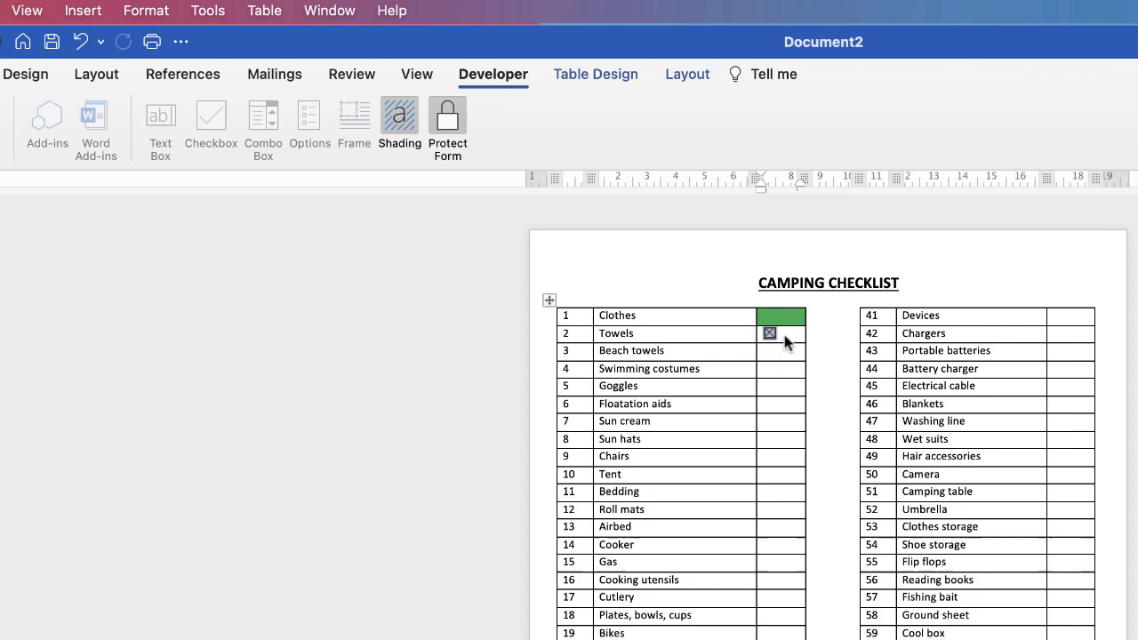
{"action": "mouse_move", "coordinate": [777, 344]}
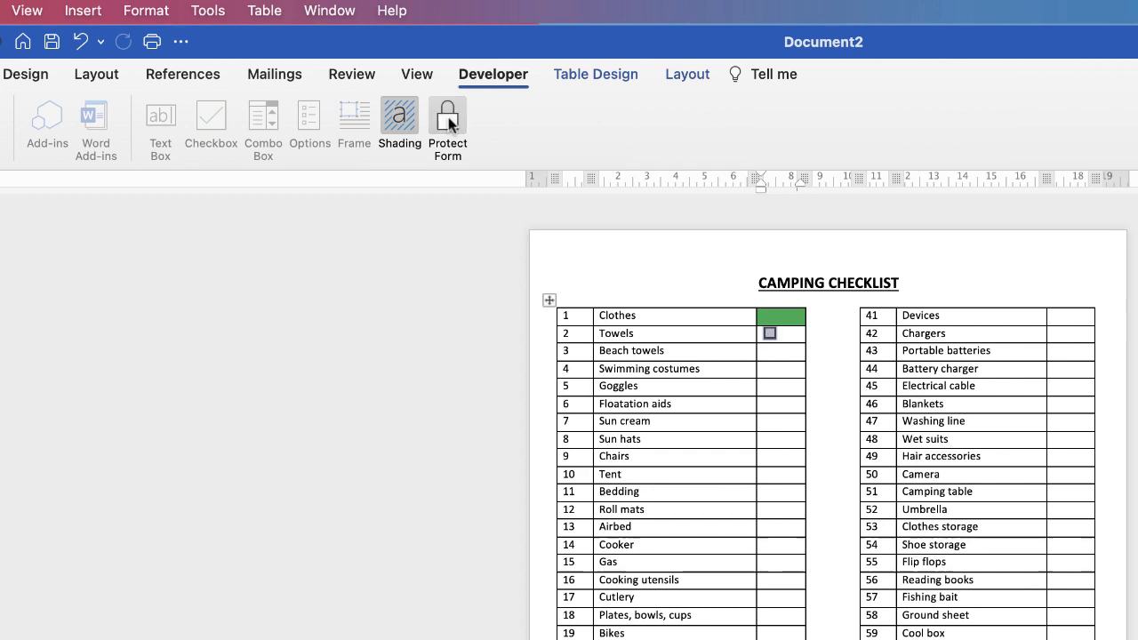
{"action": "left_click", "coordinate": [447, 120]}
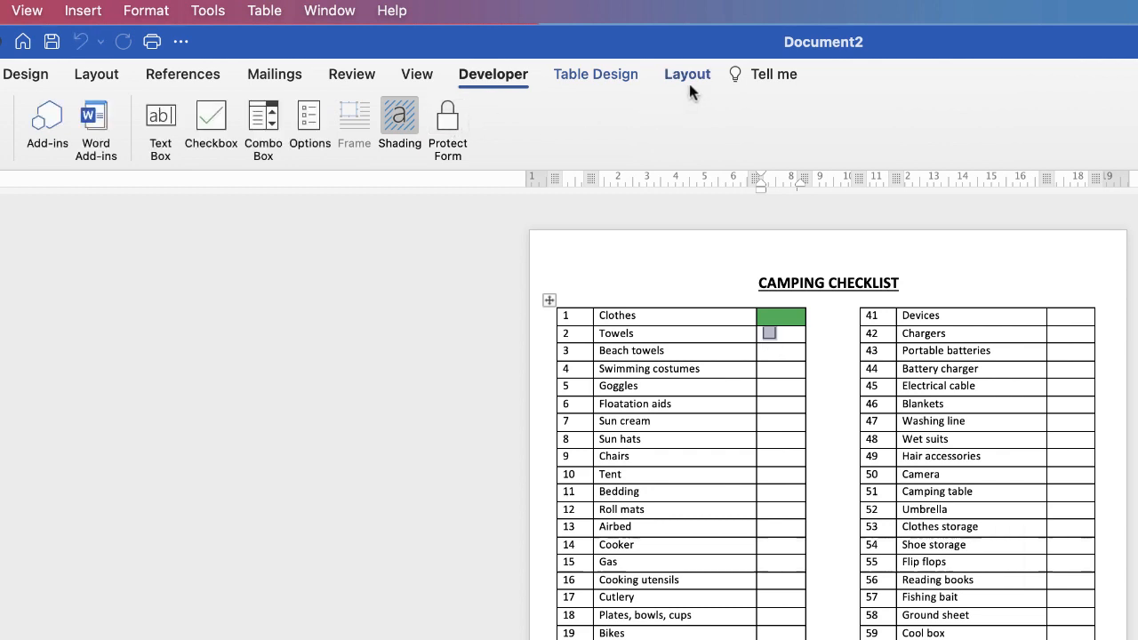
Centre the Towels checkbox within its table cell
{"action": "left_click", "coordinate": [686, 74]}
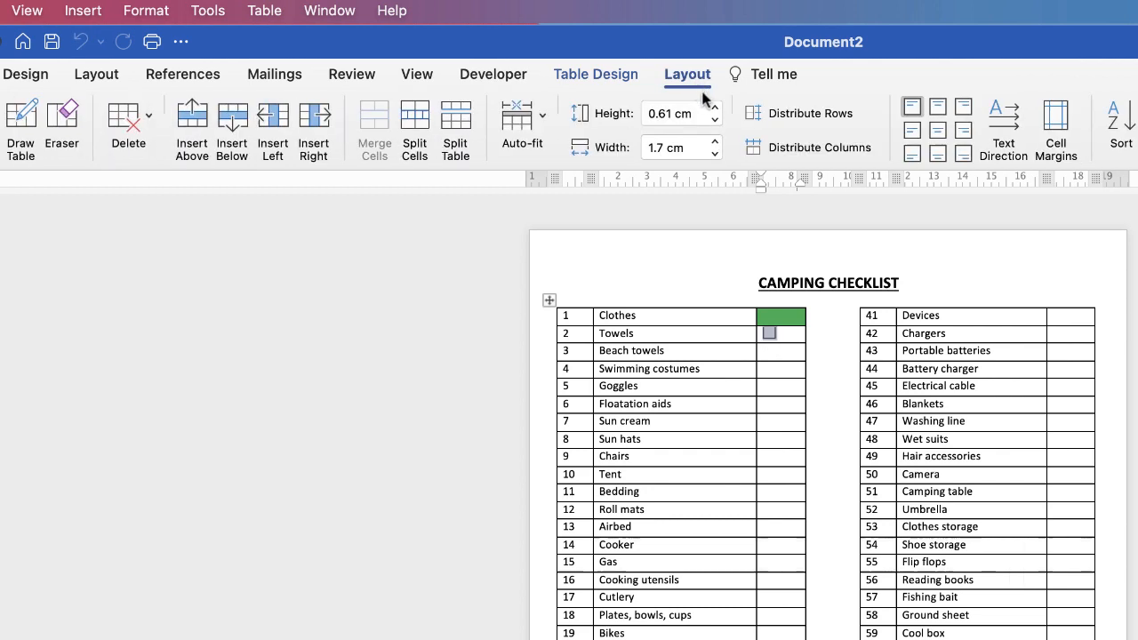
{"action": "mouse_move", "coordinate": [928, 193]}
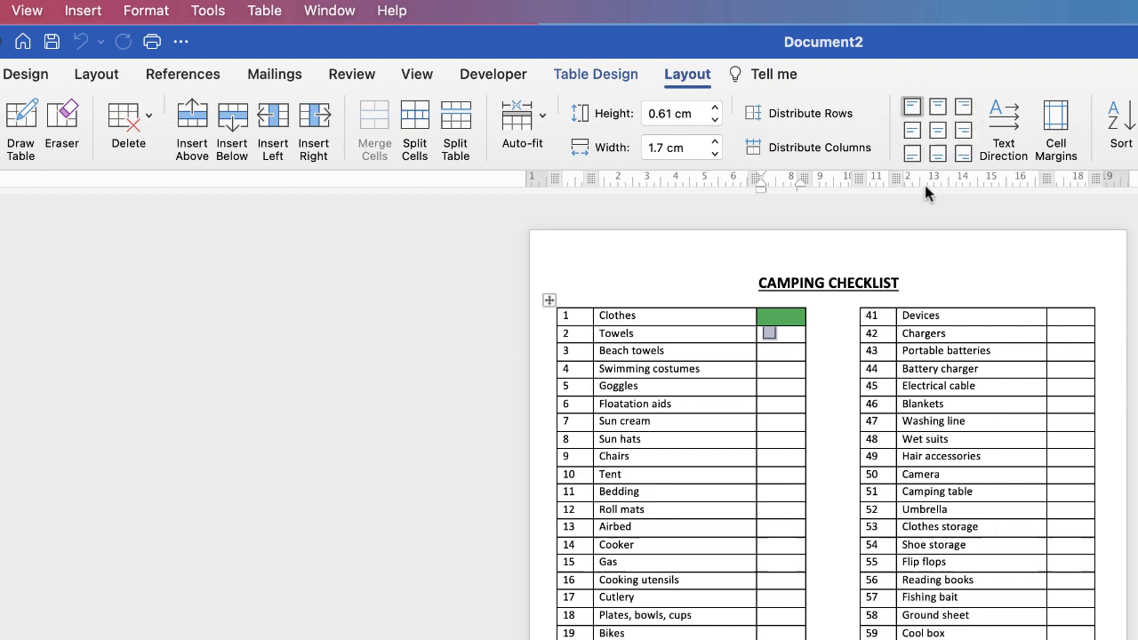
{"action": "mouse_move", "coordinate": [937, 131]}
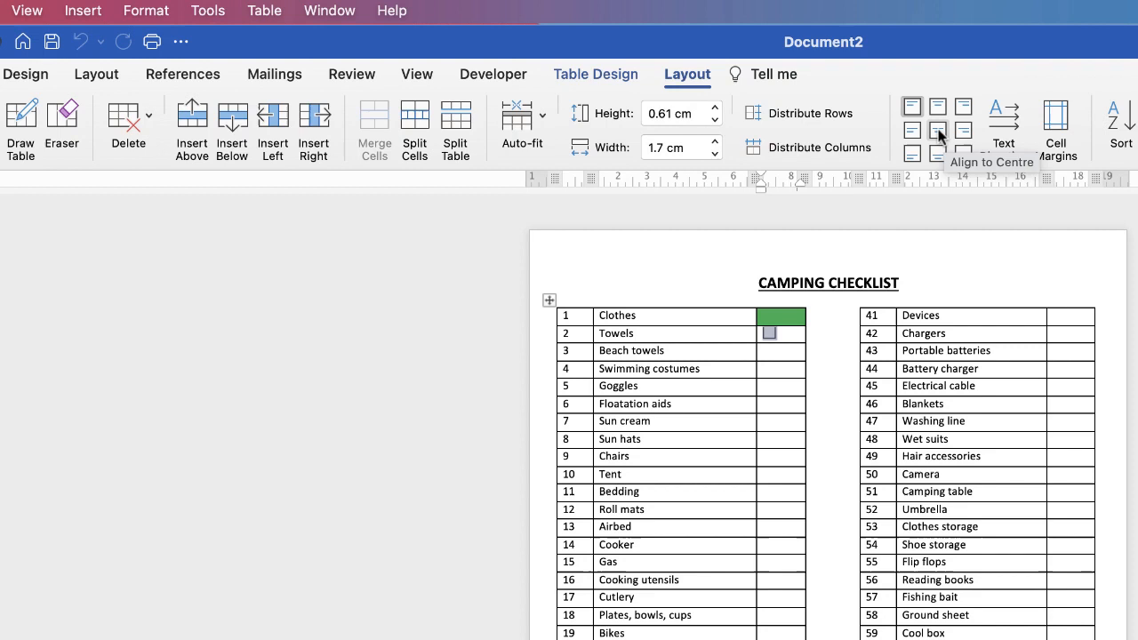
{"action": "left_click", "coordinate": [937, 131]}
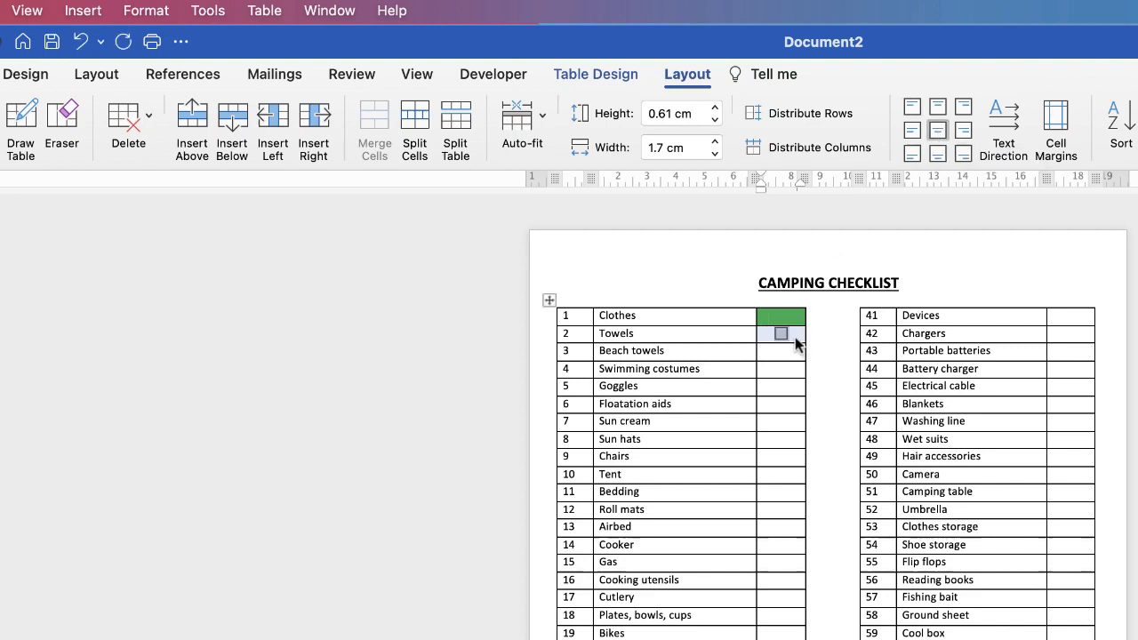
{"action": "mouse_move", "coordinate": [792, 347]}
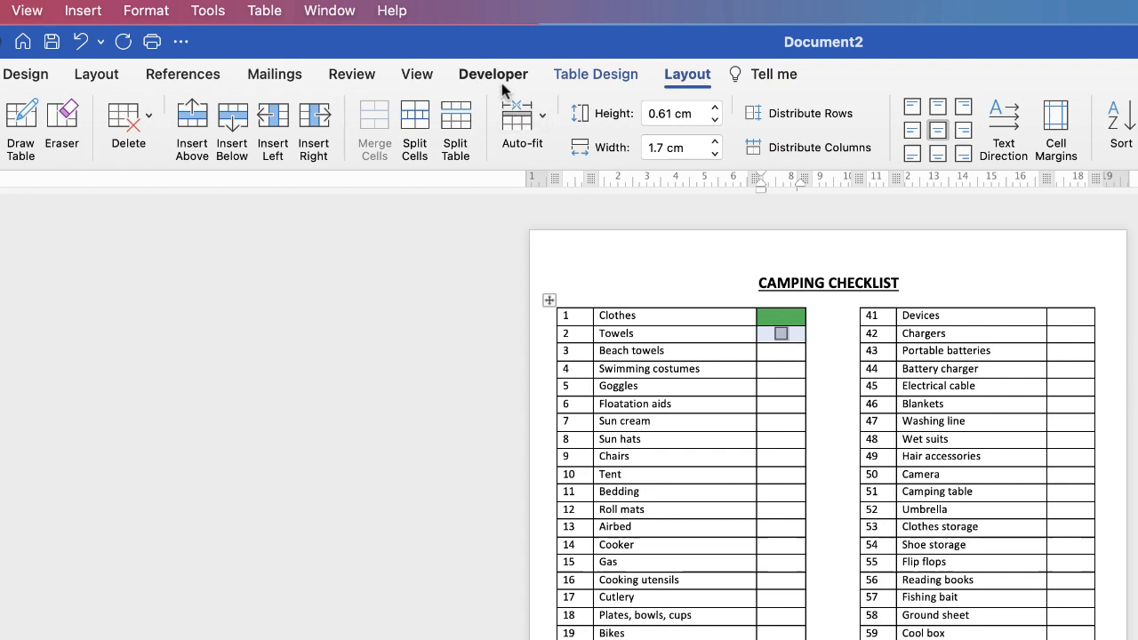
{"action": "left_click", "coordinate": [492, 74]}
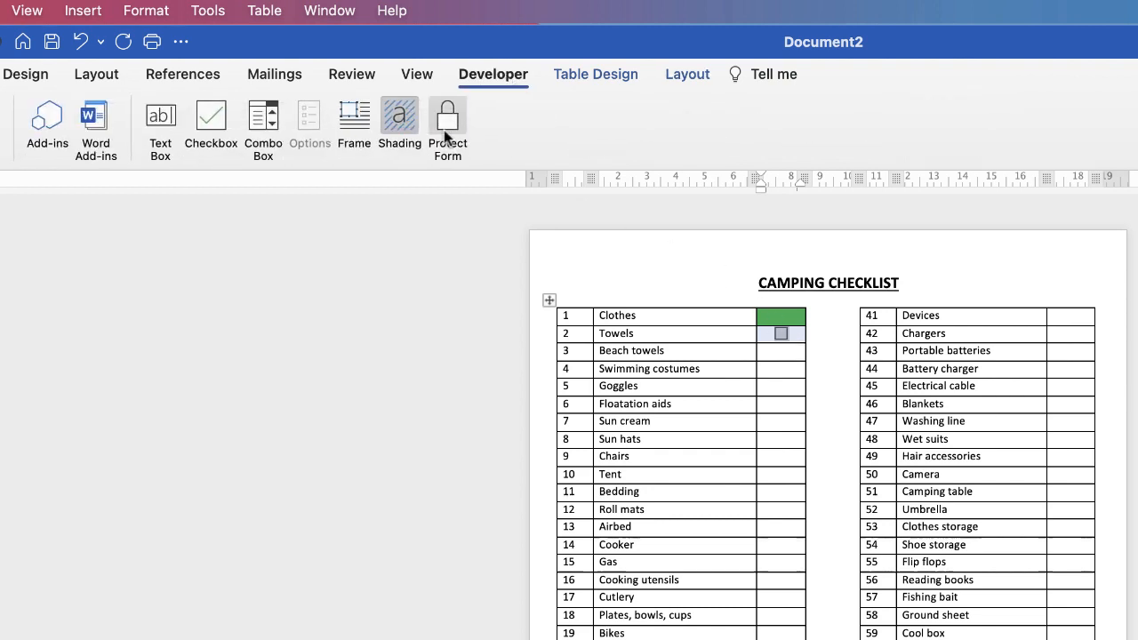
{"action": "mouse_move", "coordinate": [447, 120]}
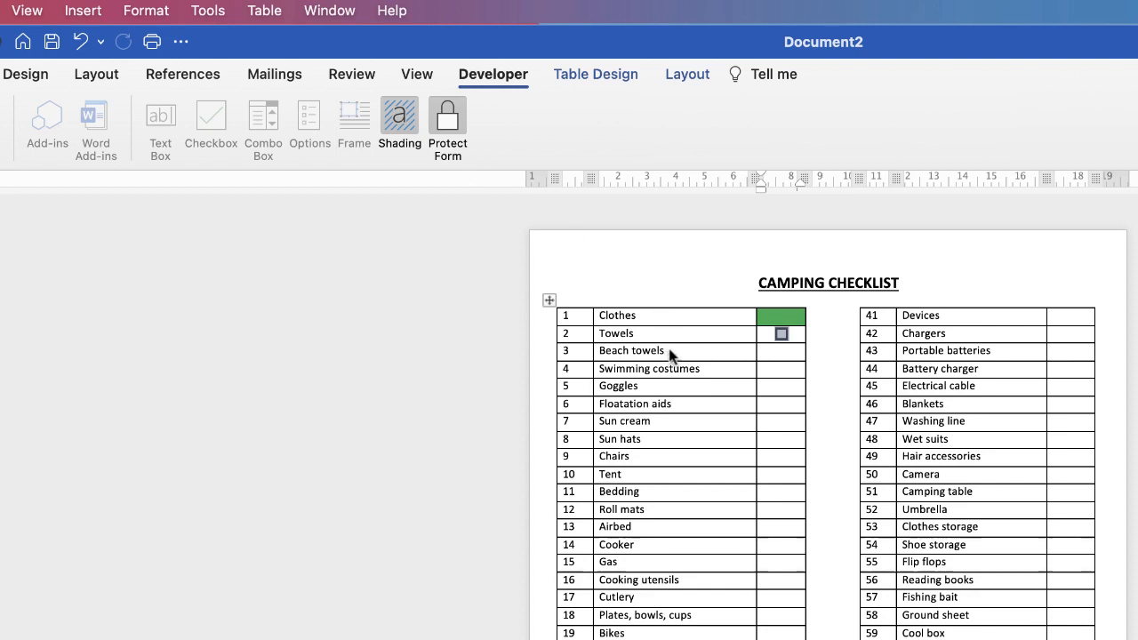
{"action": "left_click", "coordinate": [781, 333]}
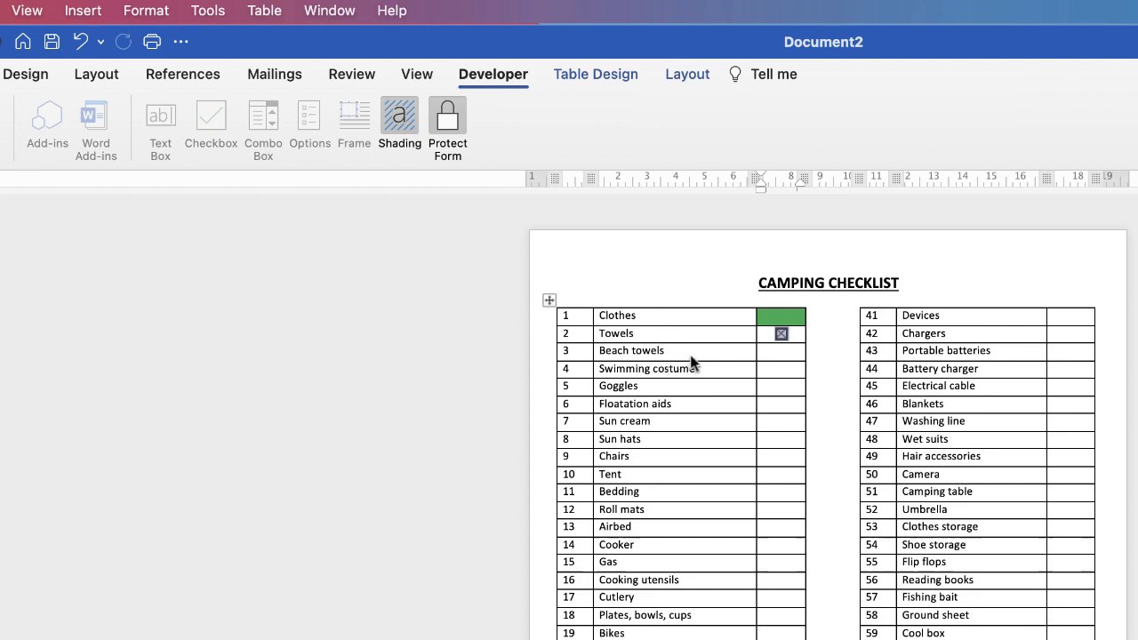
{"action": "left_click", "coordinate": [780, 333]}
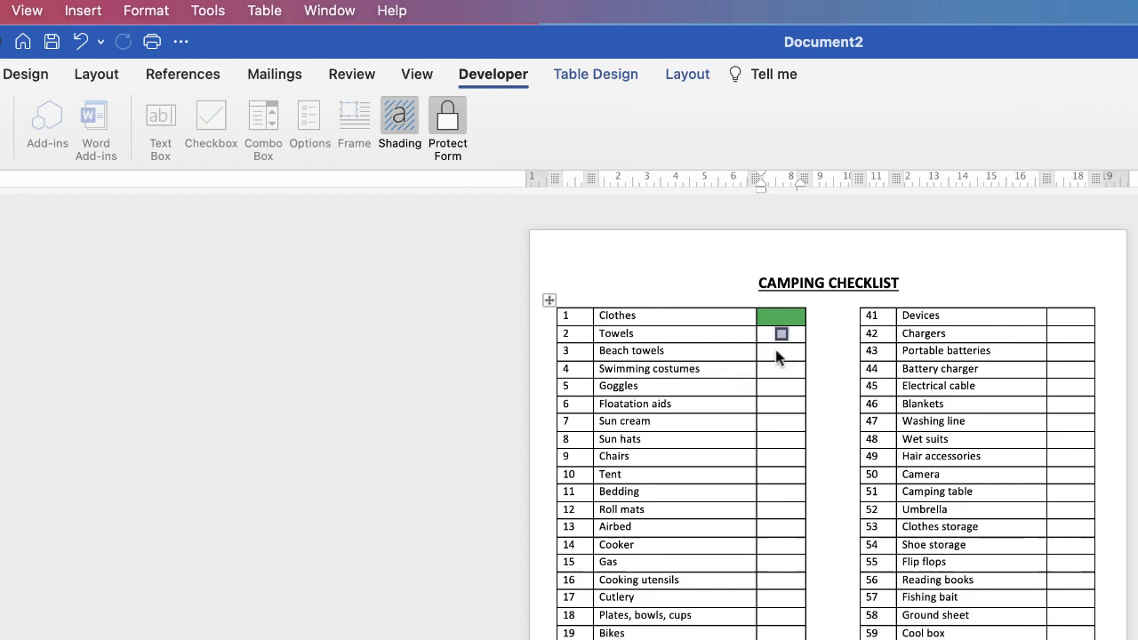
{"action": "left_click", "coordinate": [780, 333]}
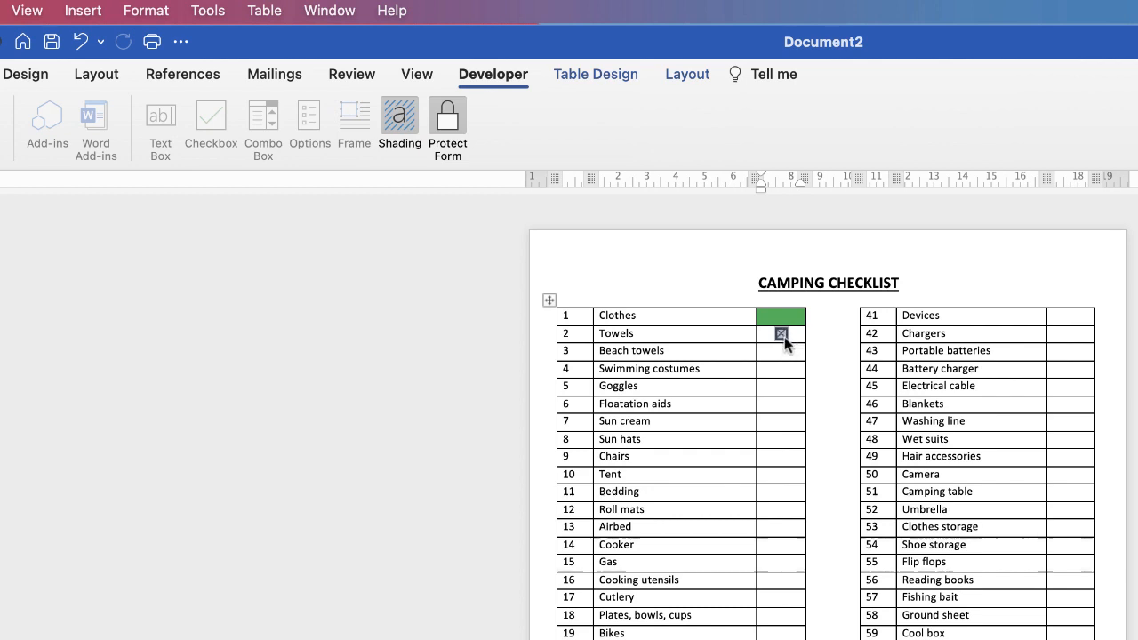
{"action": "left_click", "coordinate": [781, 334]}
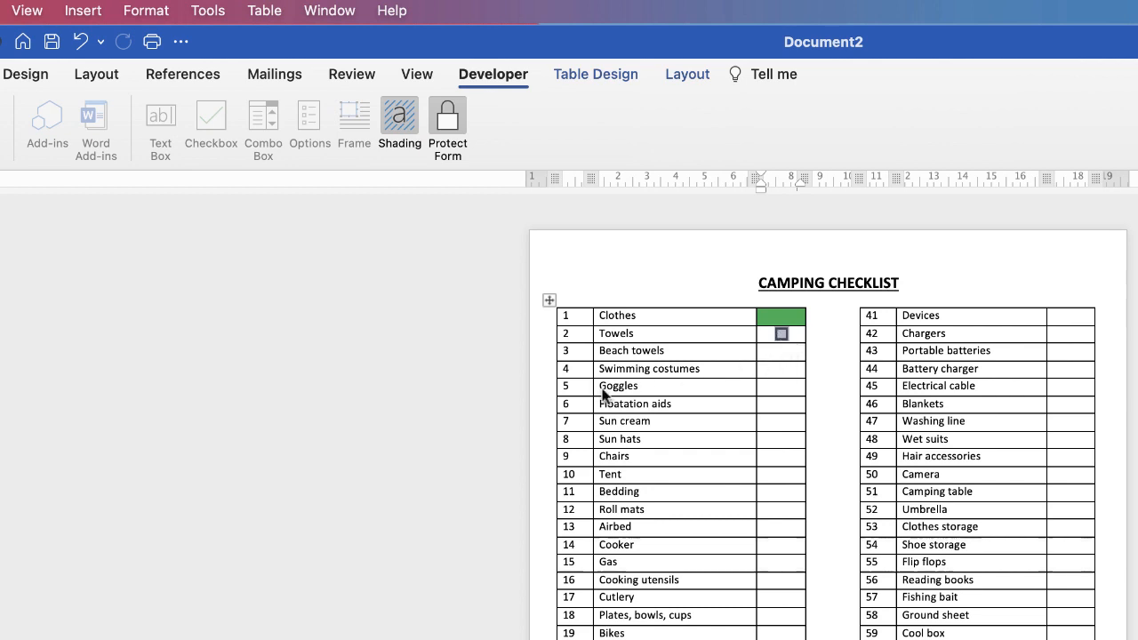
{"action": "mouse_move", "coordinate": [645, 393]}
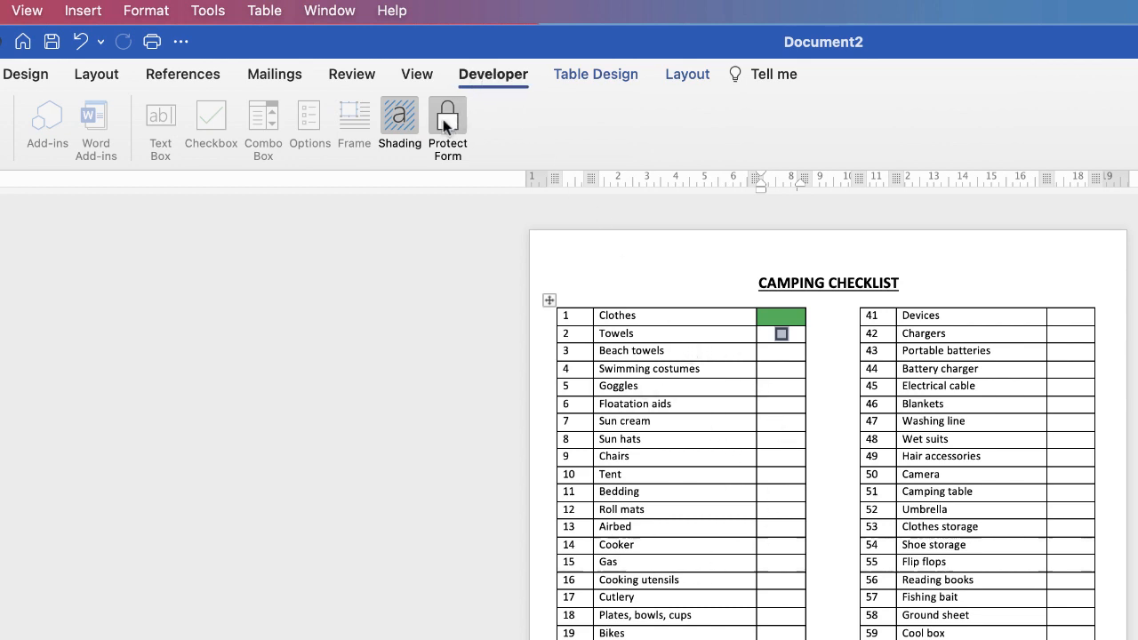
{"action": "mouse_move", "coordinate": [447, 120]}
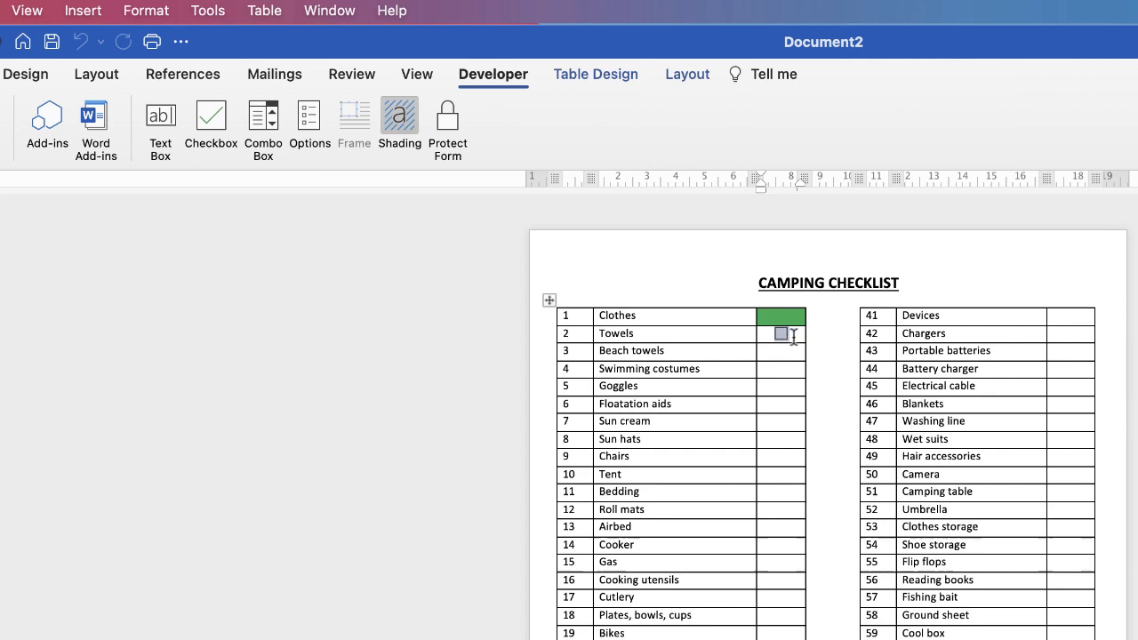
{"action": "mouse_move", "coordinate": [757, 359]}
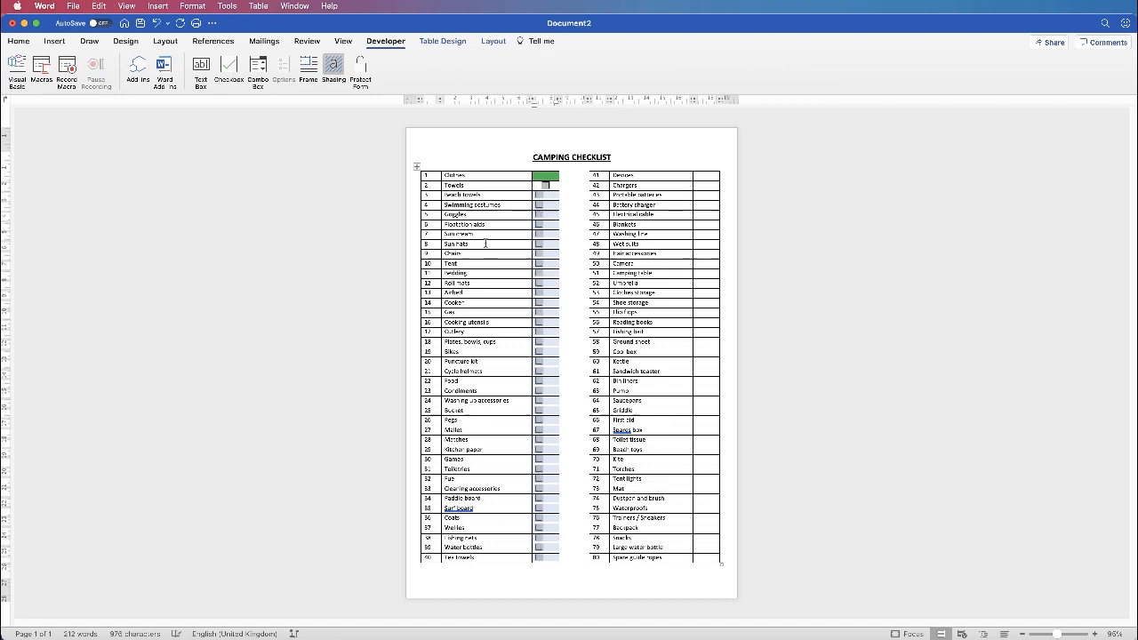
Centre the checkboxes in the left column's tick cells using Align Centre
{"action": "left_click", "coordinate": [493, 41]}
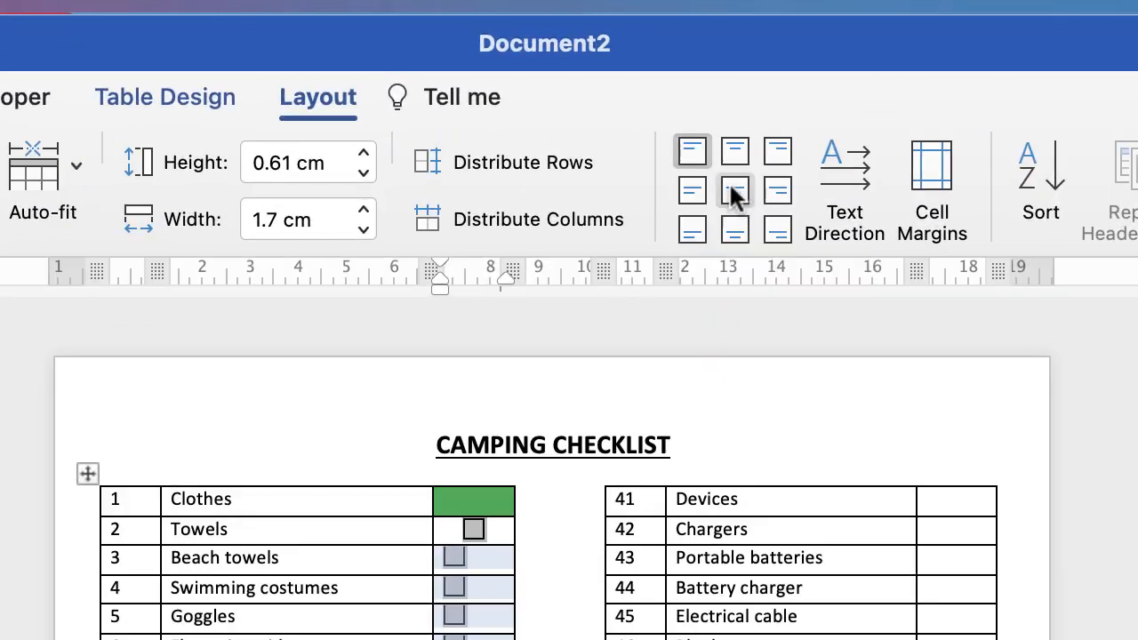
{"action": "left_click", "coordinate": [734, 190]}
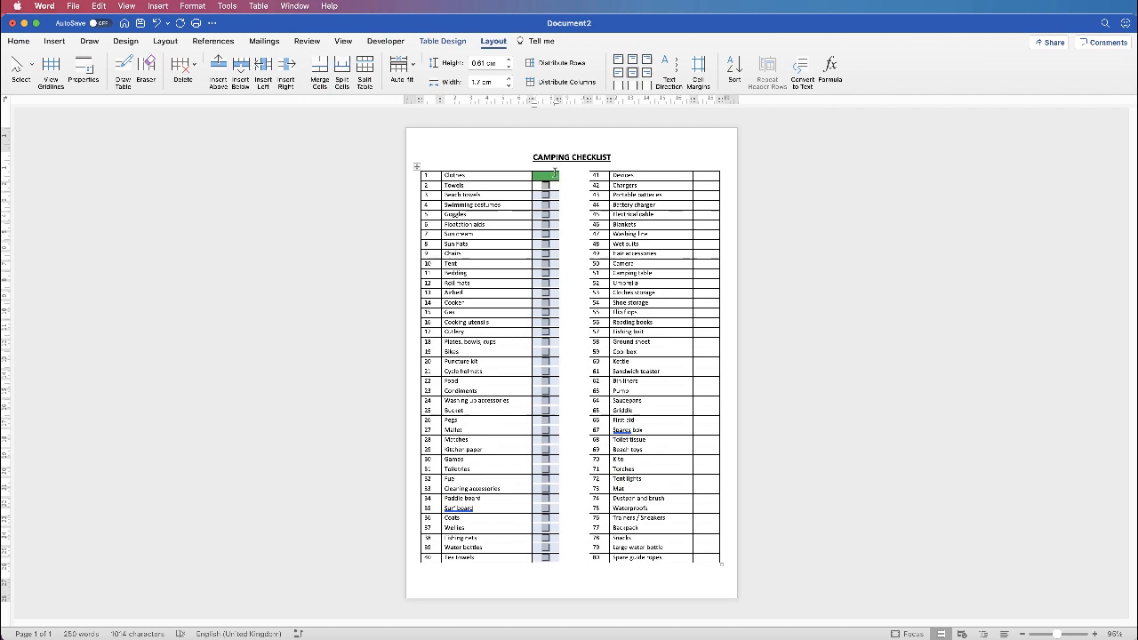
Protect the form from the Developer tab and tick a left-column checkbox to test it
{"action": "left_click", "coordinate": [385, 41]}
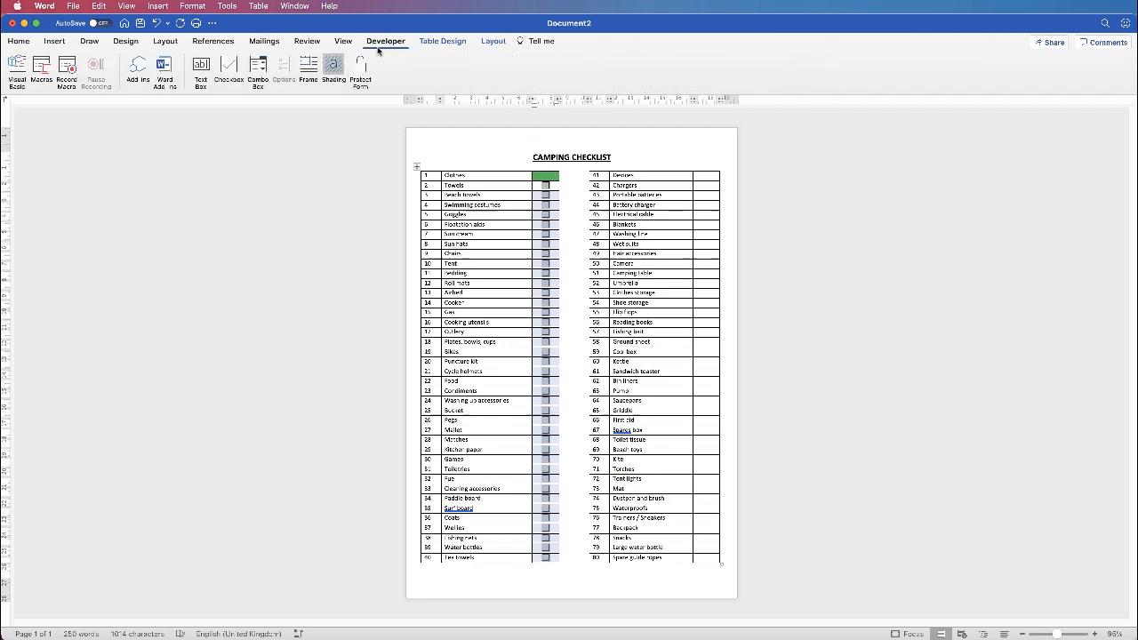
{"action": "left_click", "coordinate": [360, 69]}
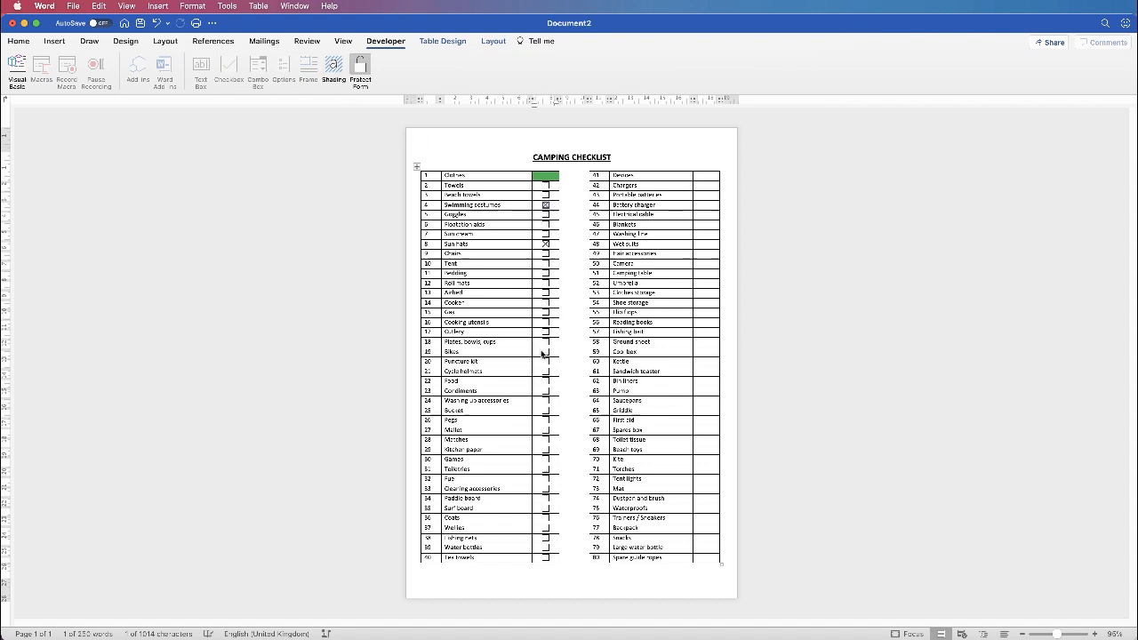
{"action": "left_click", "coordinate": [546, 204]}
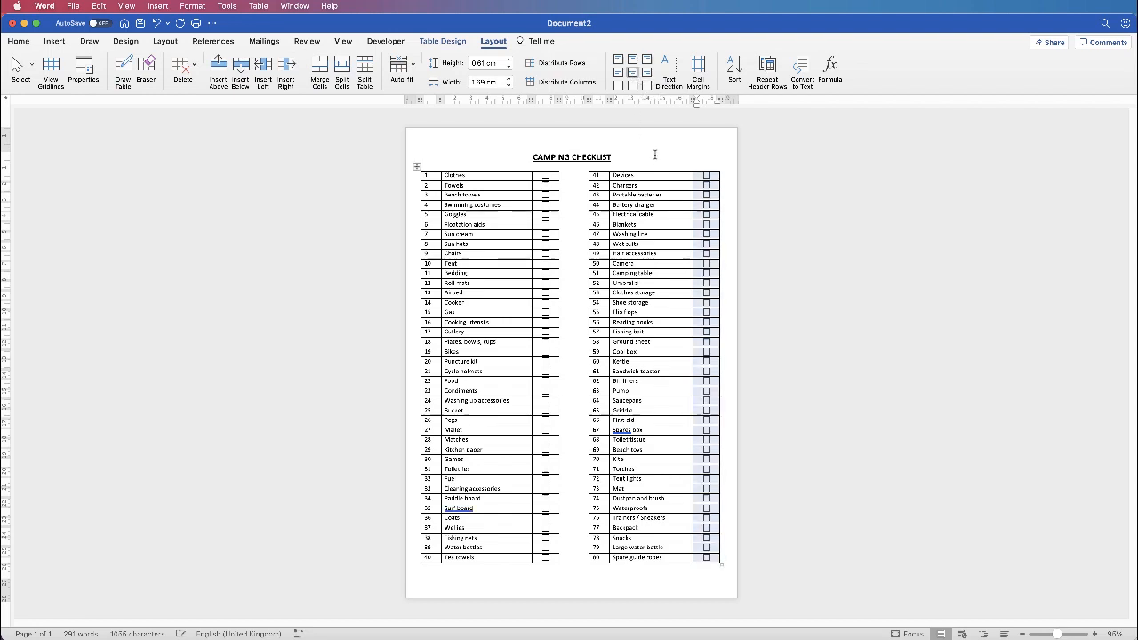
Place the cursor in the checklist title and return to the Developer tab
{"action": "left_click", "coordinate": [18, 40]}
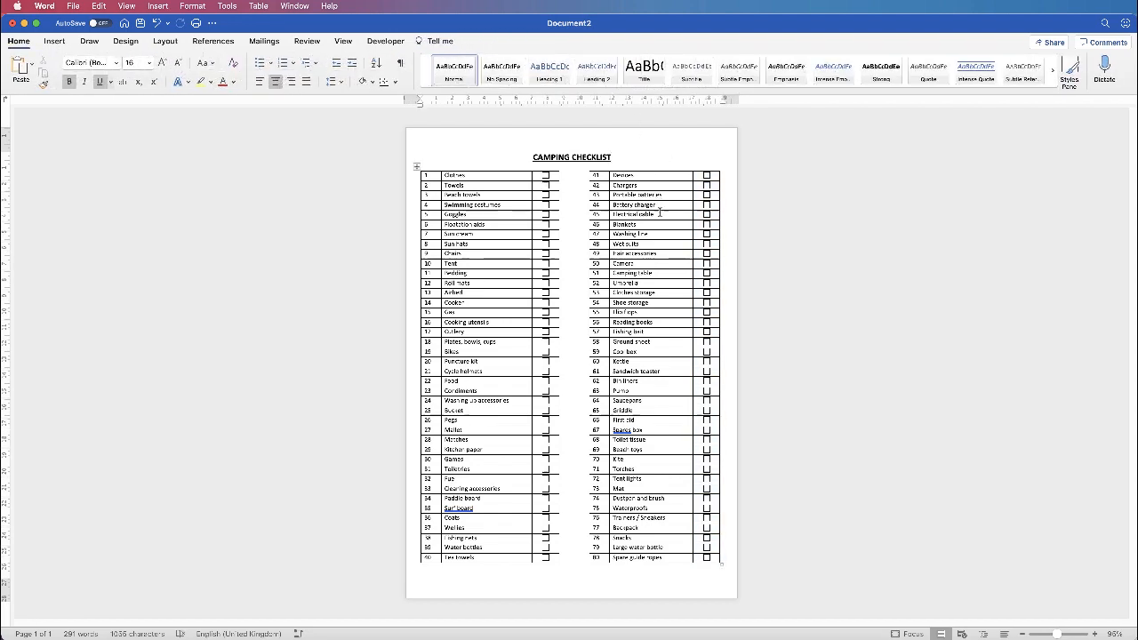
{"action": "mouse_move", "coordinate": [553, 310]}
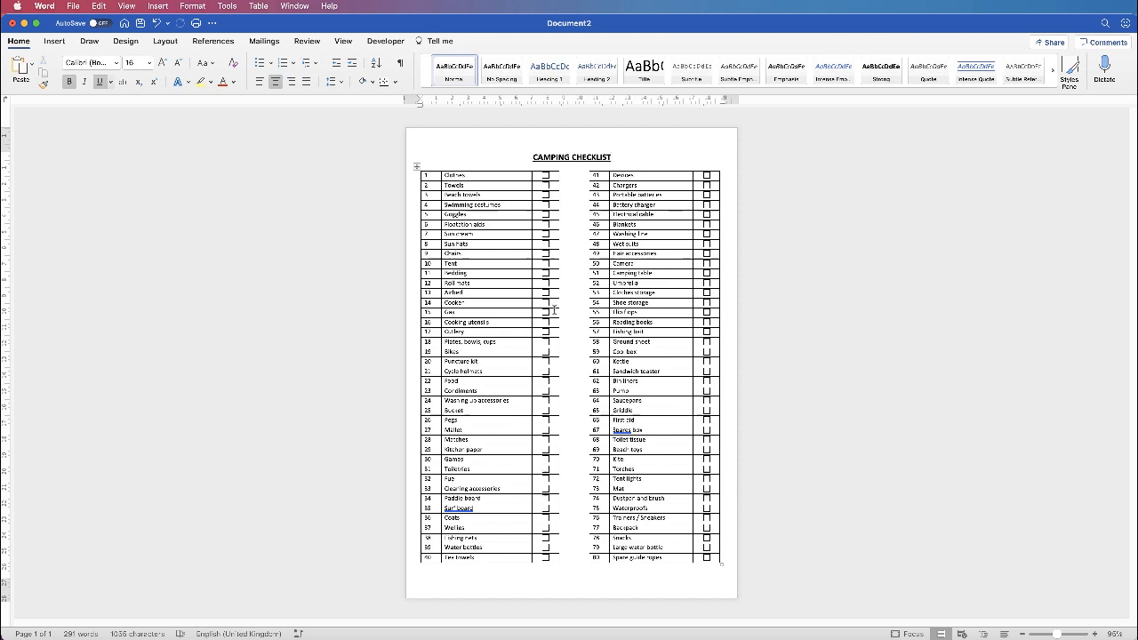
{"action": "left_click", "coordinate": [611, 157]}
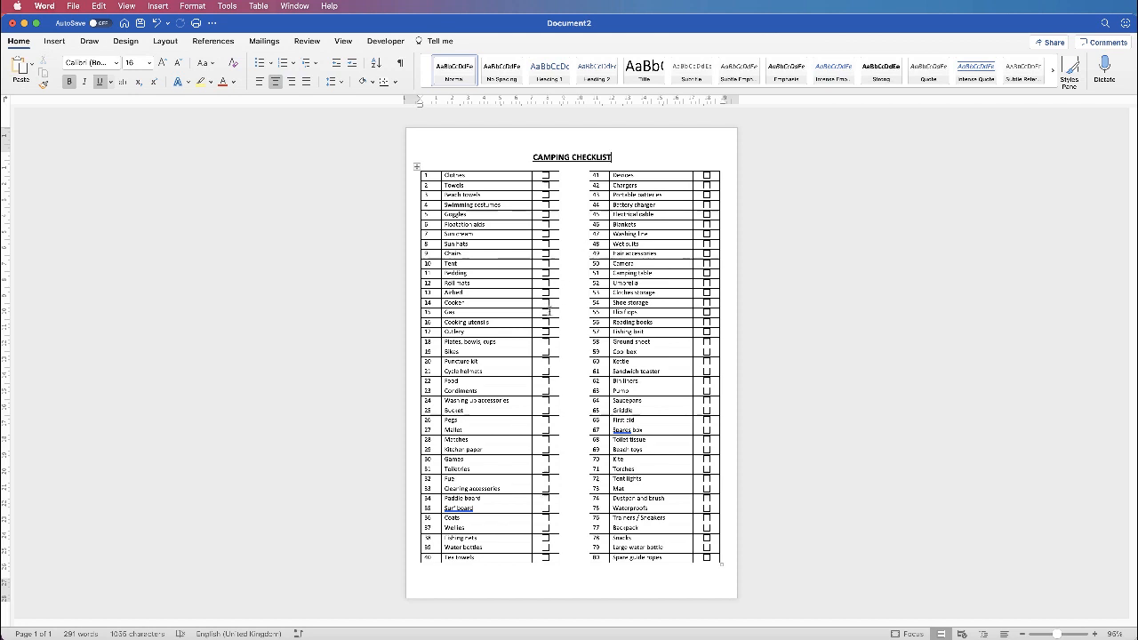
{"action": "left_click", "coordinate": [385, 40]}
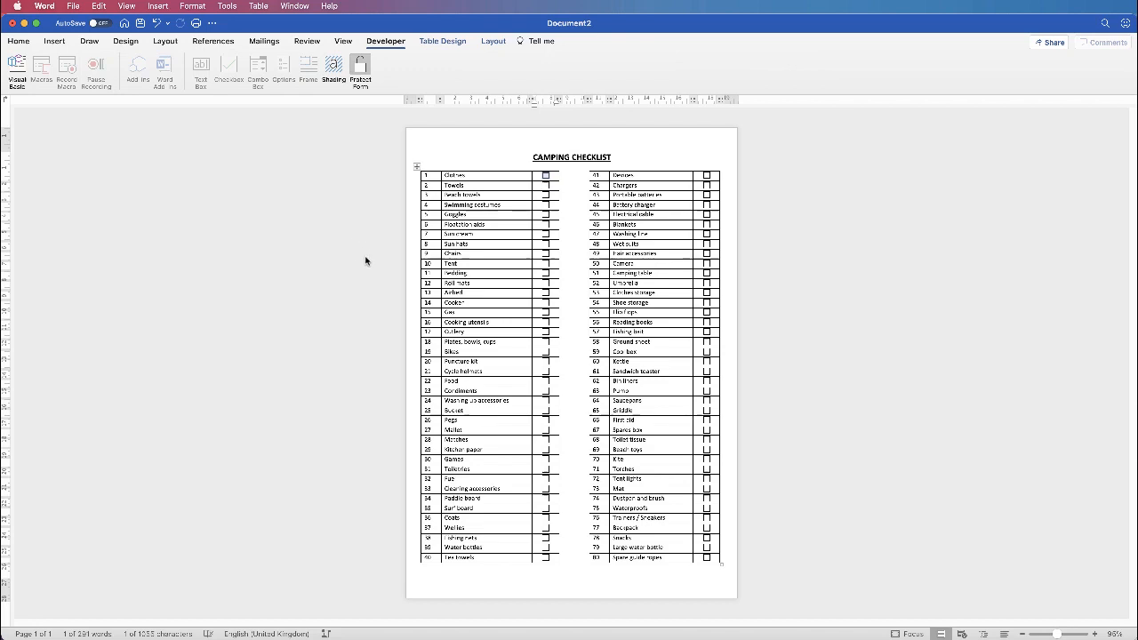
{"action": "mouse_move", "coordinate": [369, 260]}
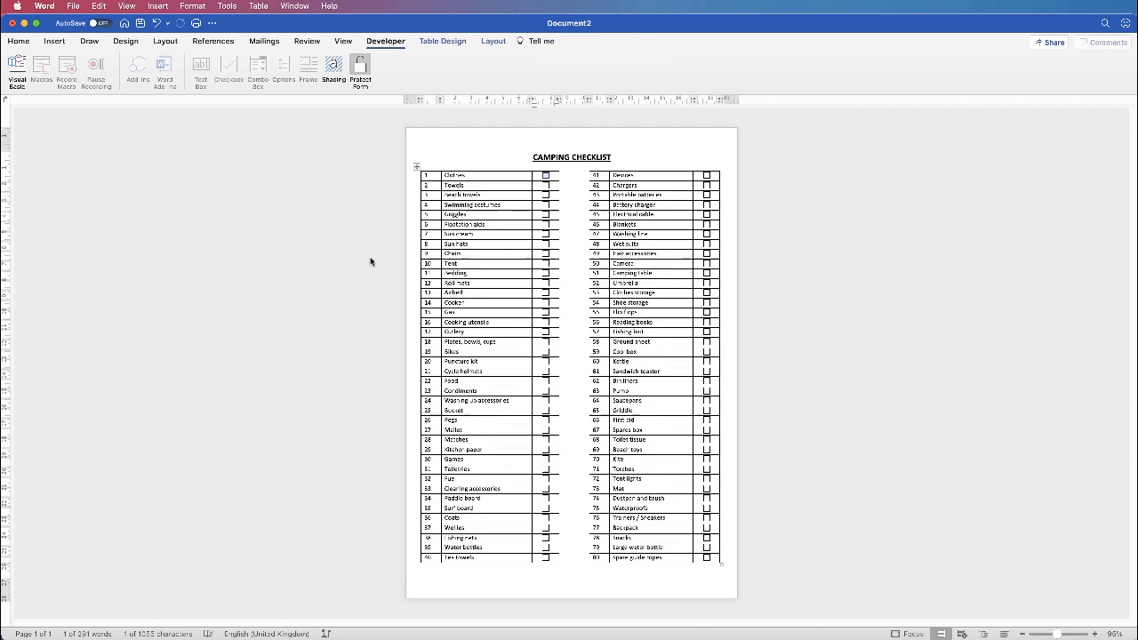